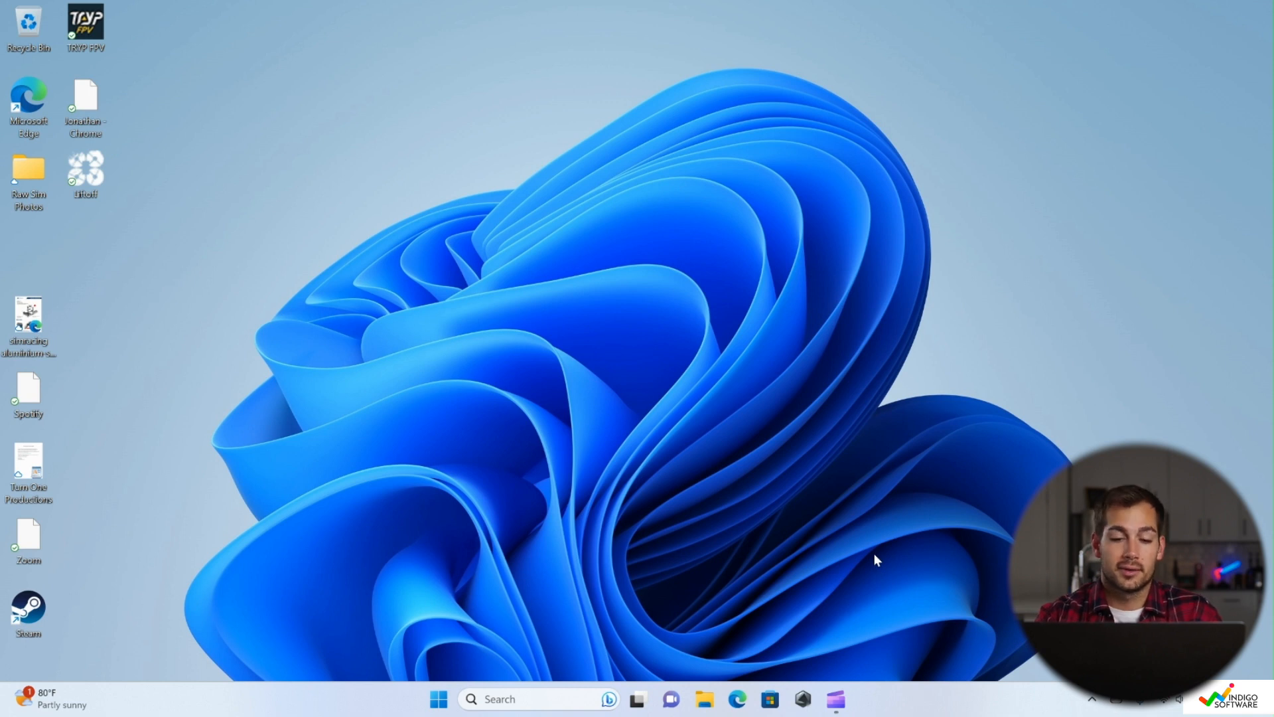
pyautogui.moveTo(620, 575)
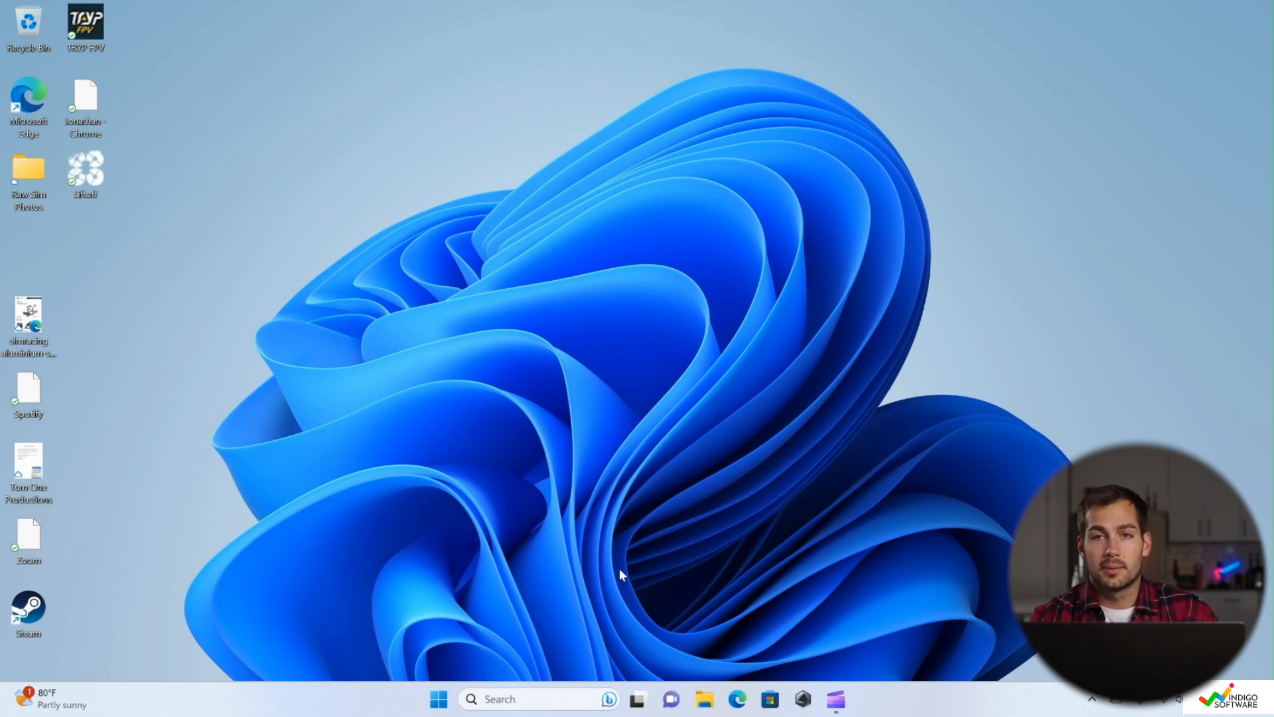
# Launch Disk Cleanup for drive C: from a Start search for 'disk'.
pyautogui.click(439, 699)
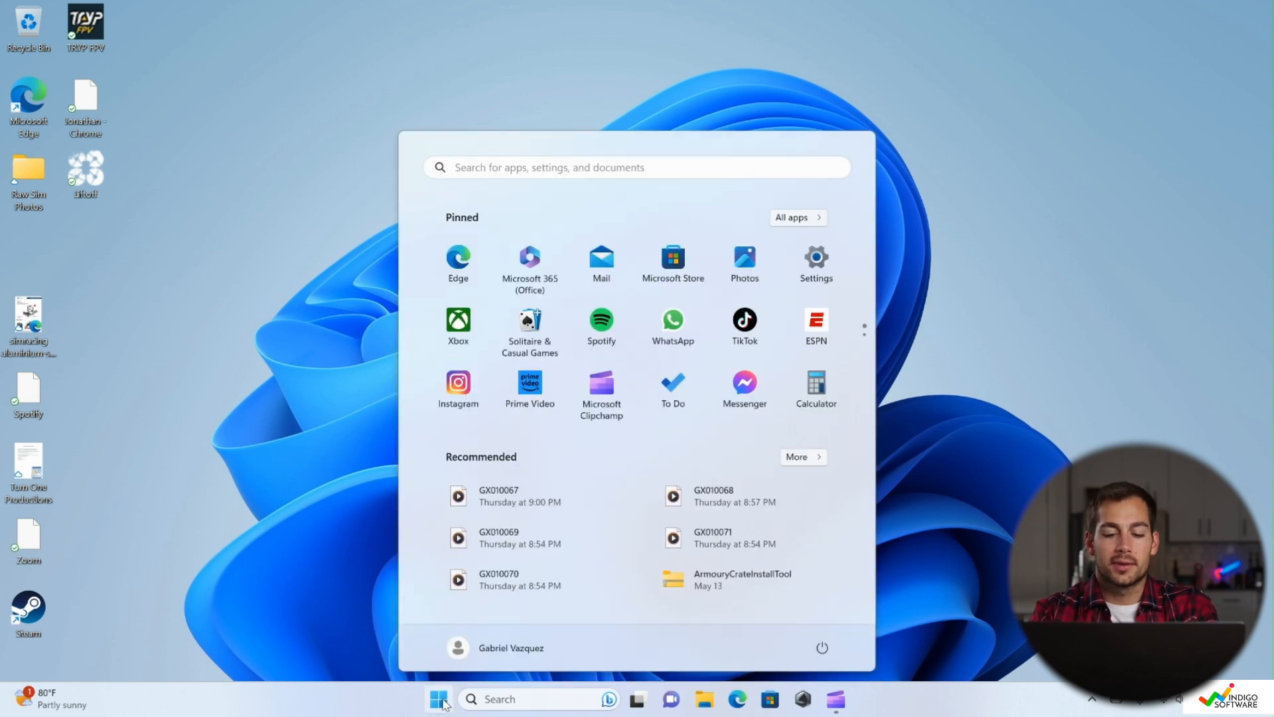
pyautogui.write('disk')
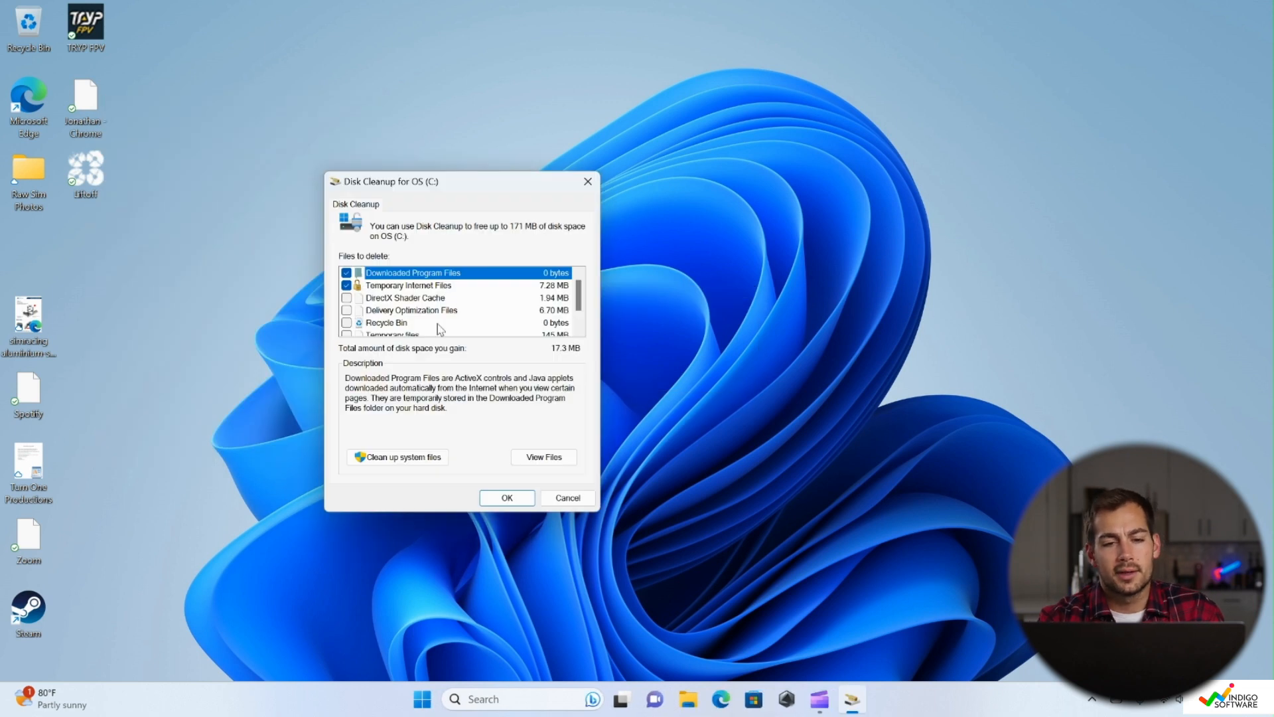
pyautogui.moveTo(489, 306)
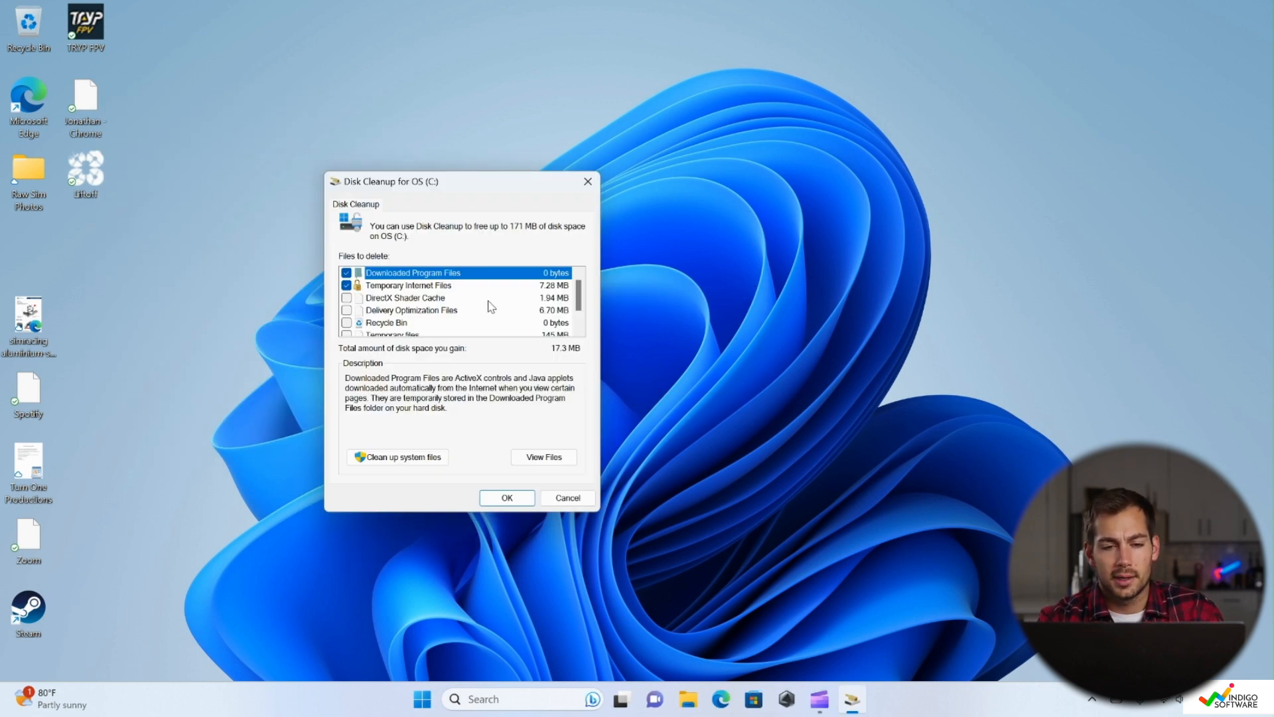
pyautogui.scroll(-3)
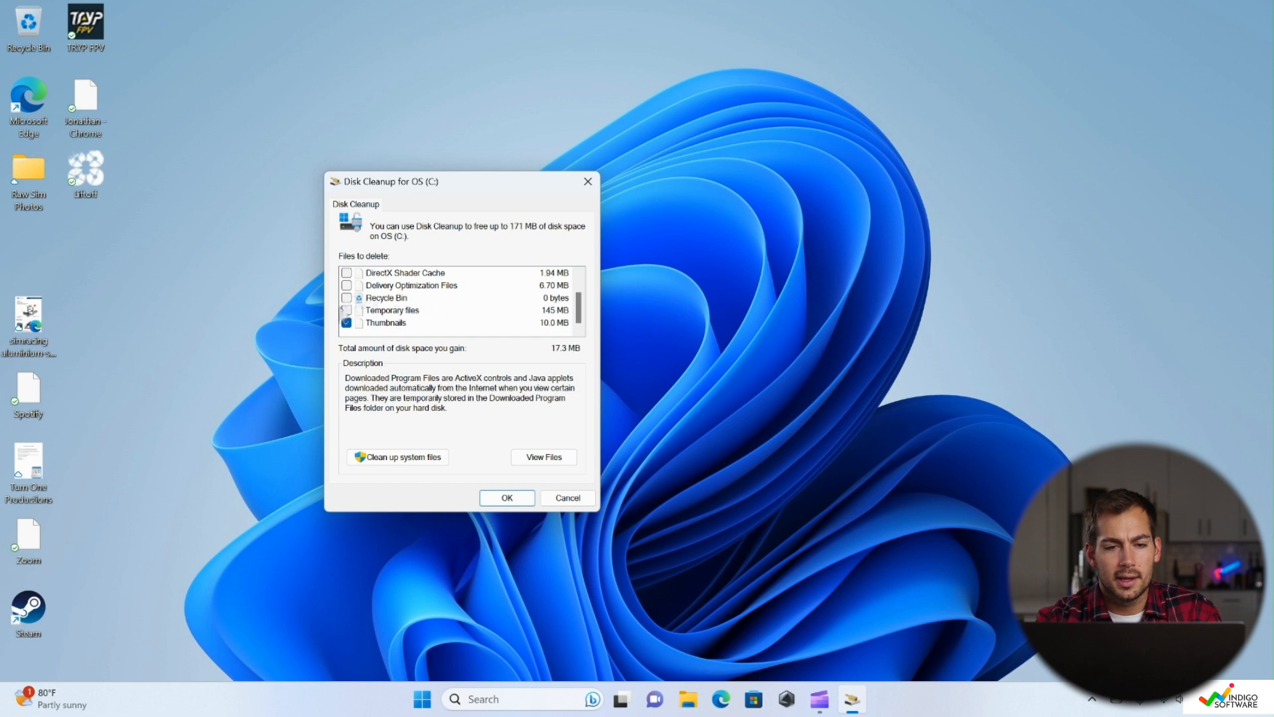
# Include Recycle Bin and Temporary files in the cleanup, raising space to gain to 162 MB.
pyautogui.click(346, 298)
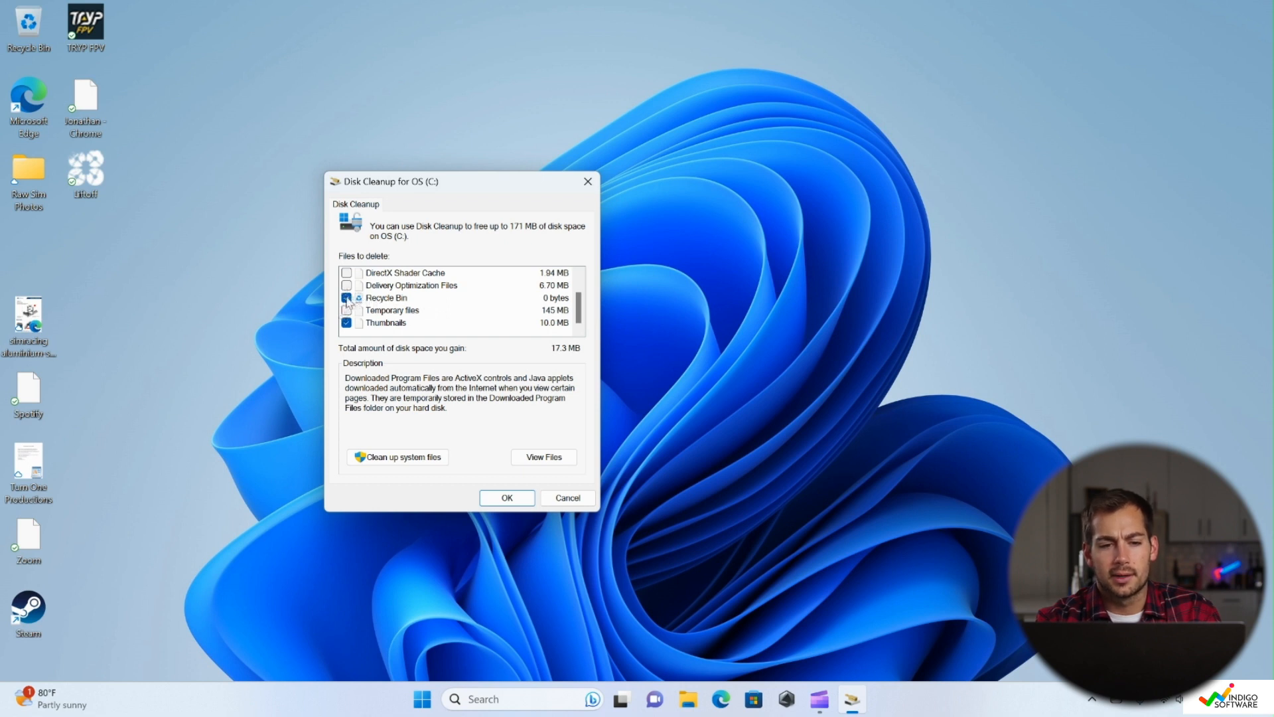
pyautogui.click(346, 297)
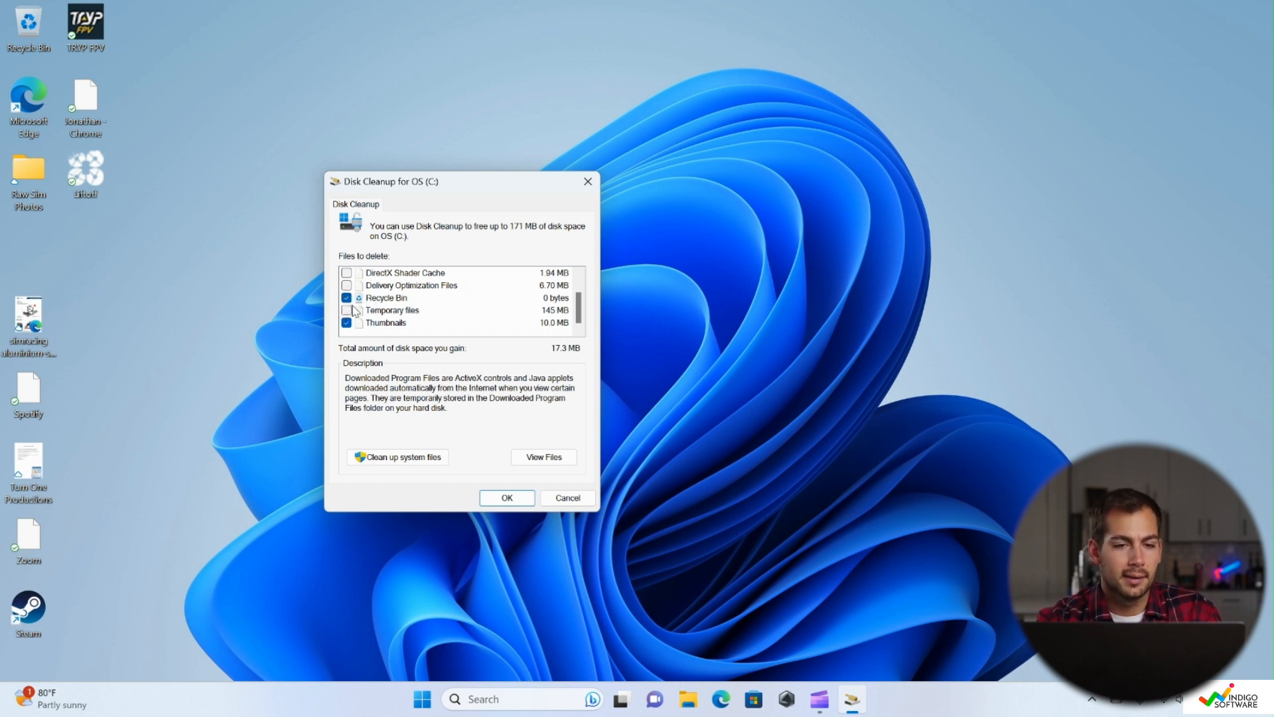
pyautogui.click(346, 309)
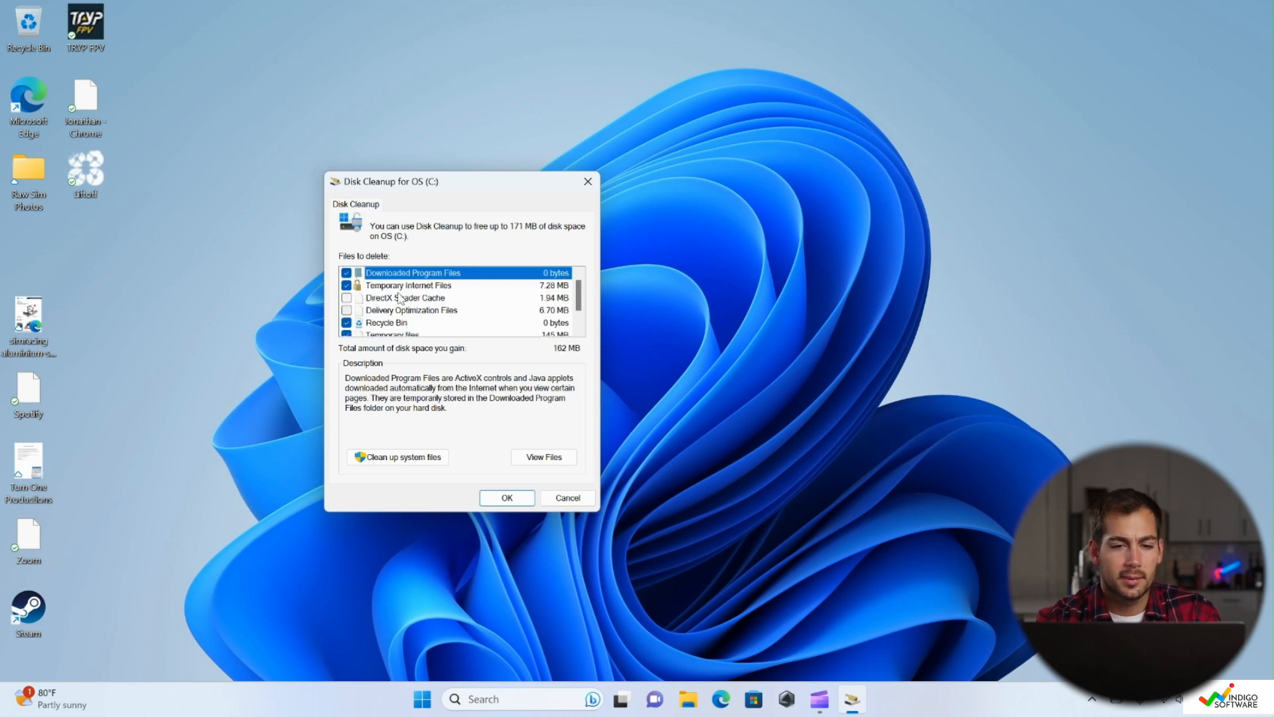
pyautogui.scroll(-3)
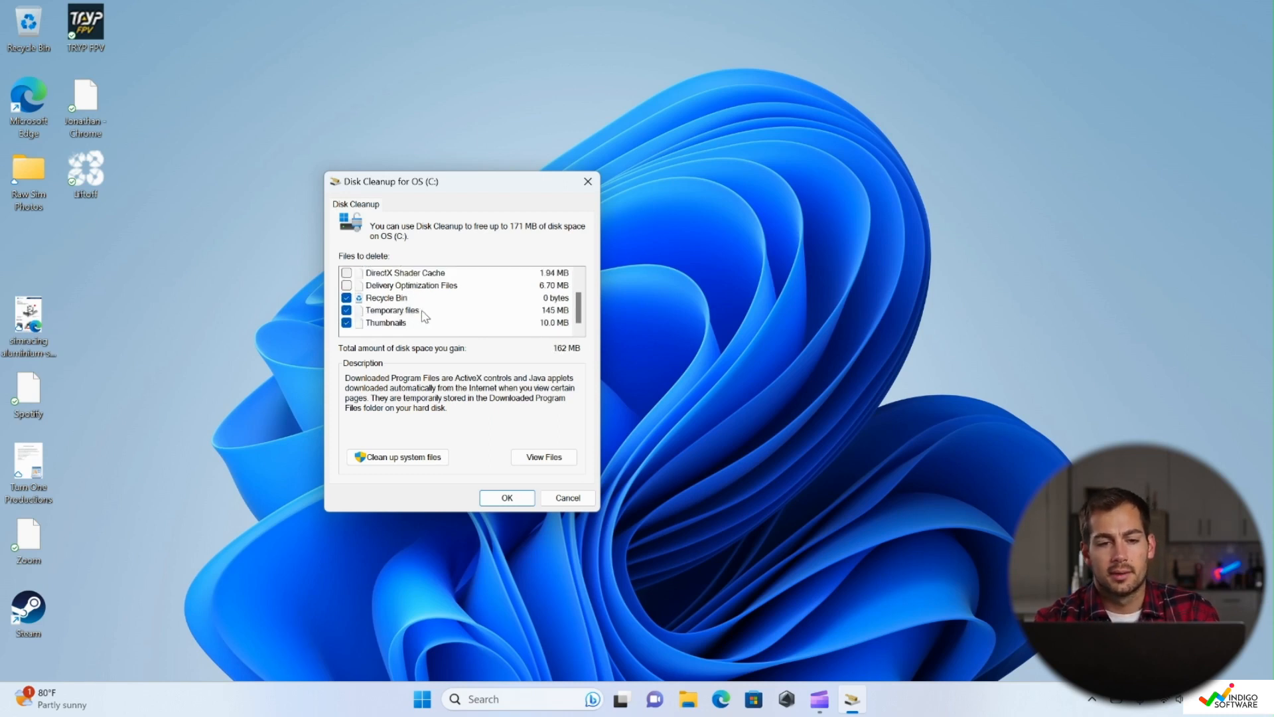
pyautogui.scroll(3)
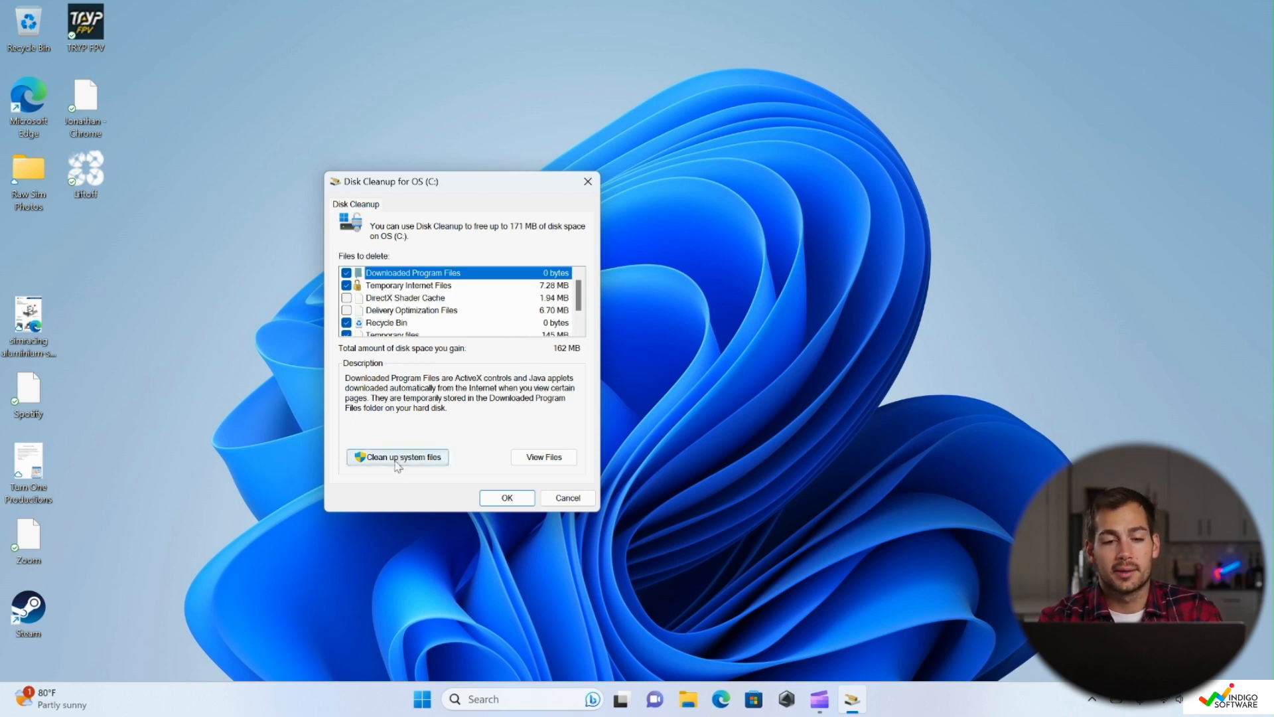
# Rescan with system files and include Temporary files for a 233 MB cleanup.
pyautogui.click(397, 457)
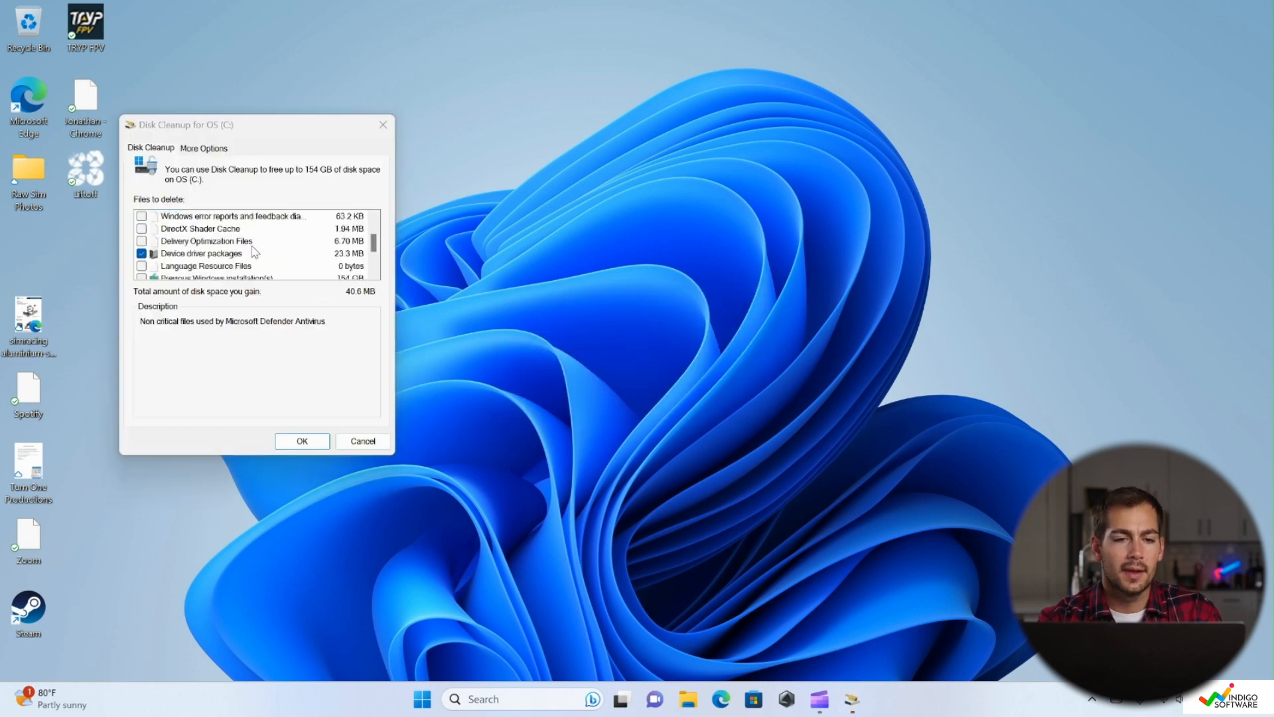
pyautogui.scroll(-3)
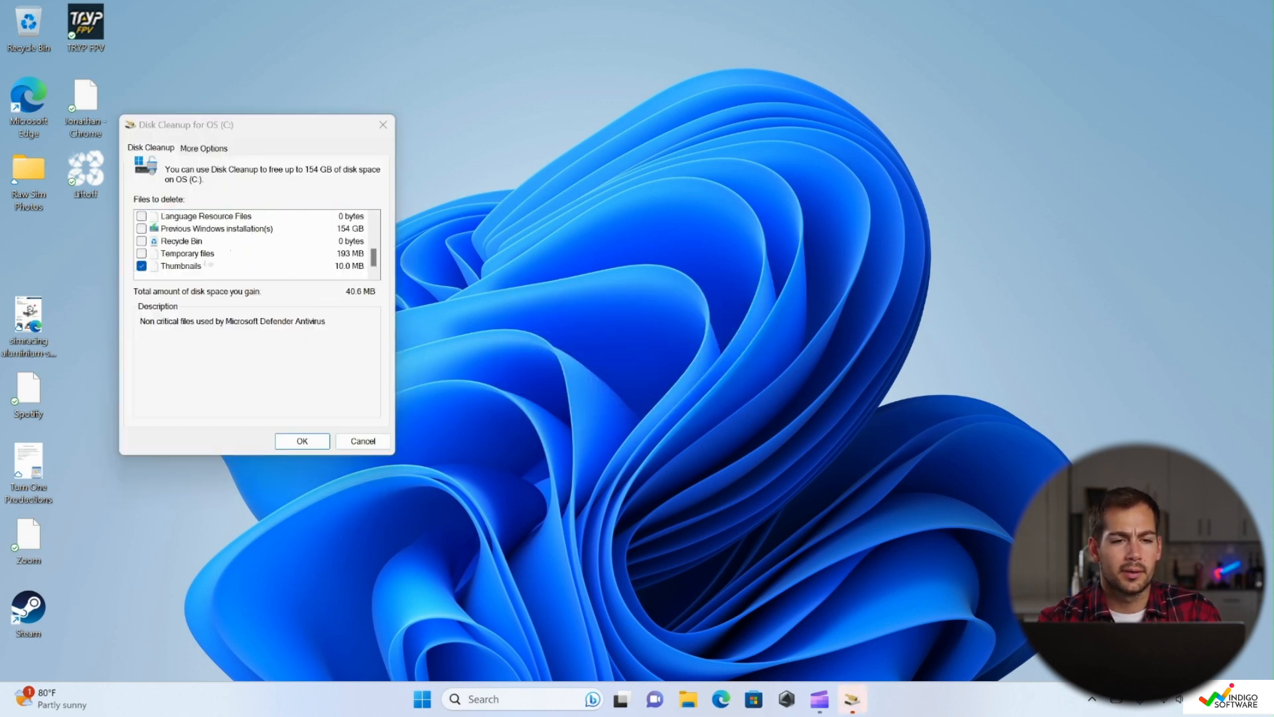
pyautogui.click(142, 252)
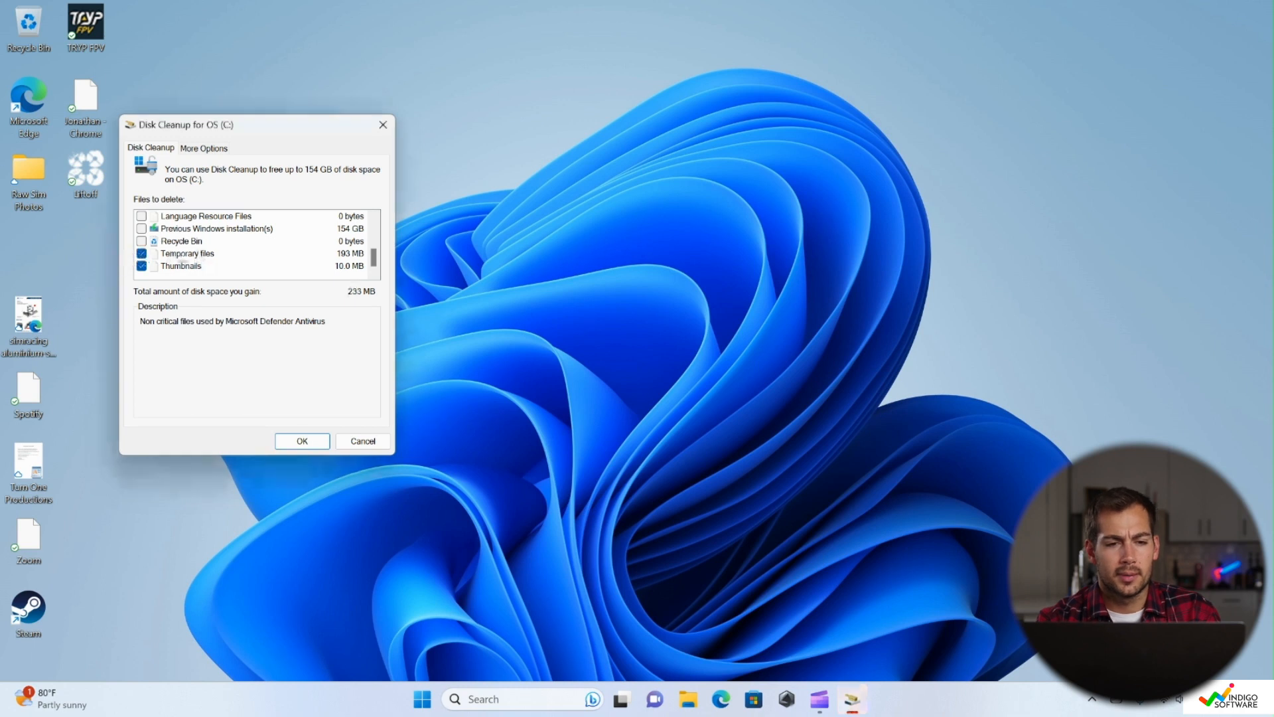
pyautogui.scroll(3)
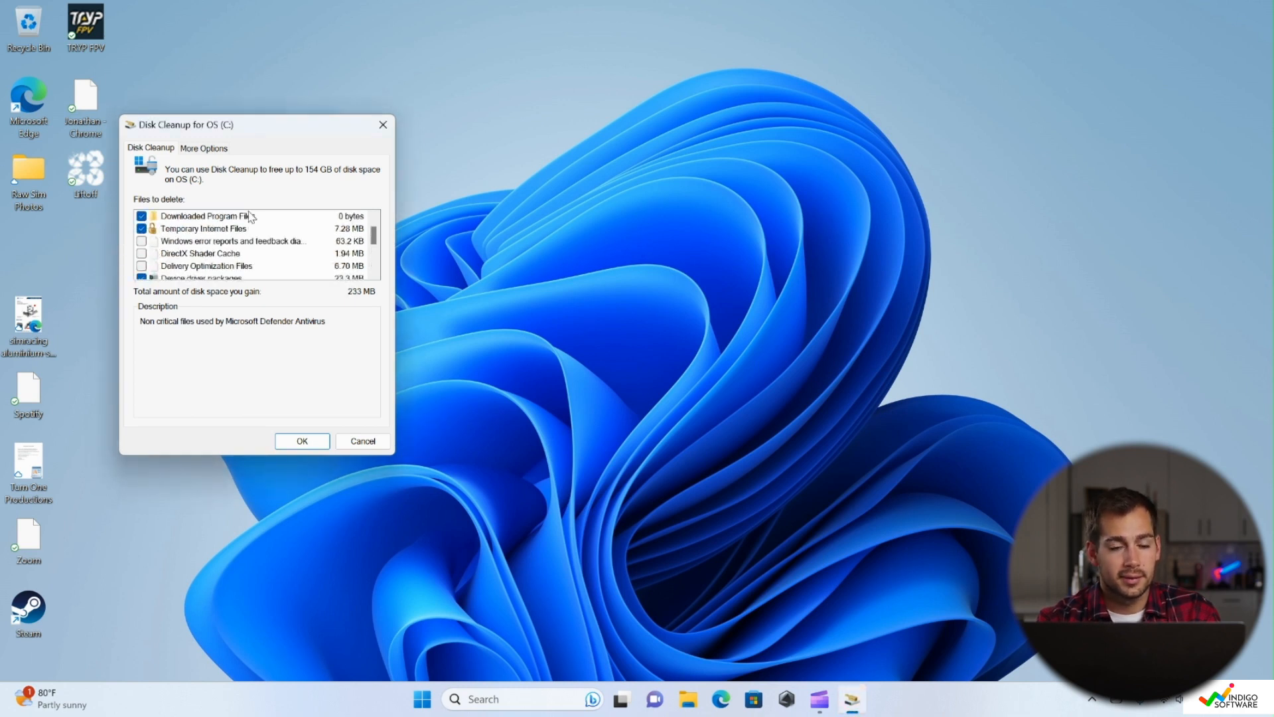
# Start the cleanup and confirm permanently deleting the selected files.
pyautogui.click(302, 441)
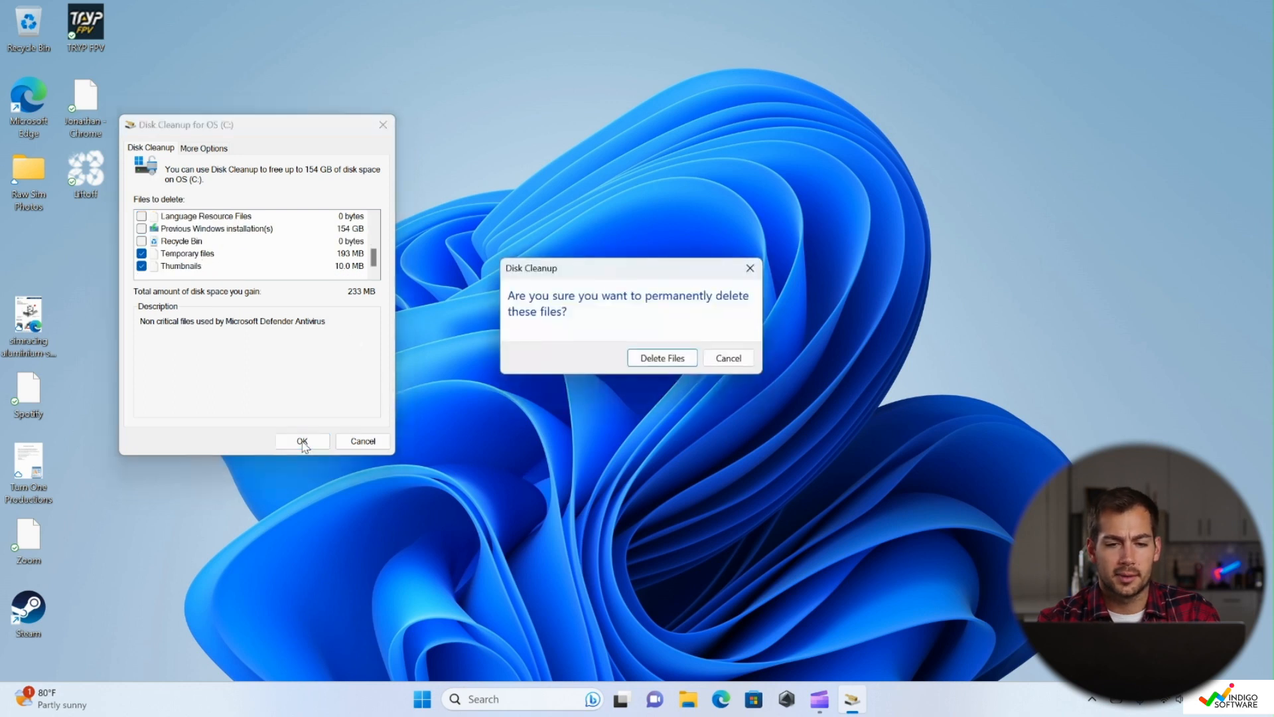
pyautogui.click(661, 357)
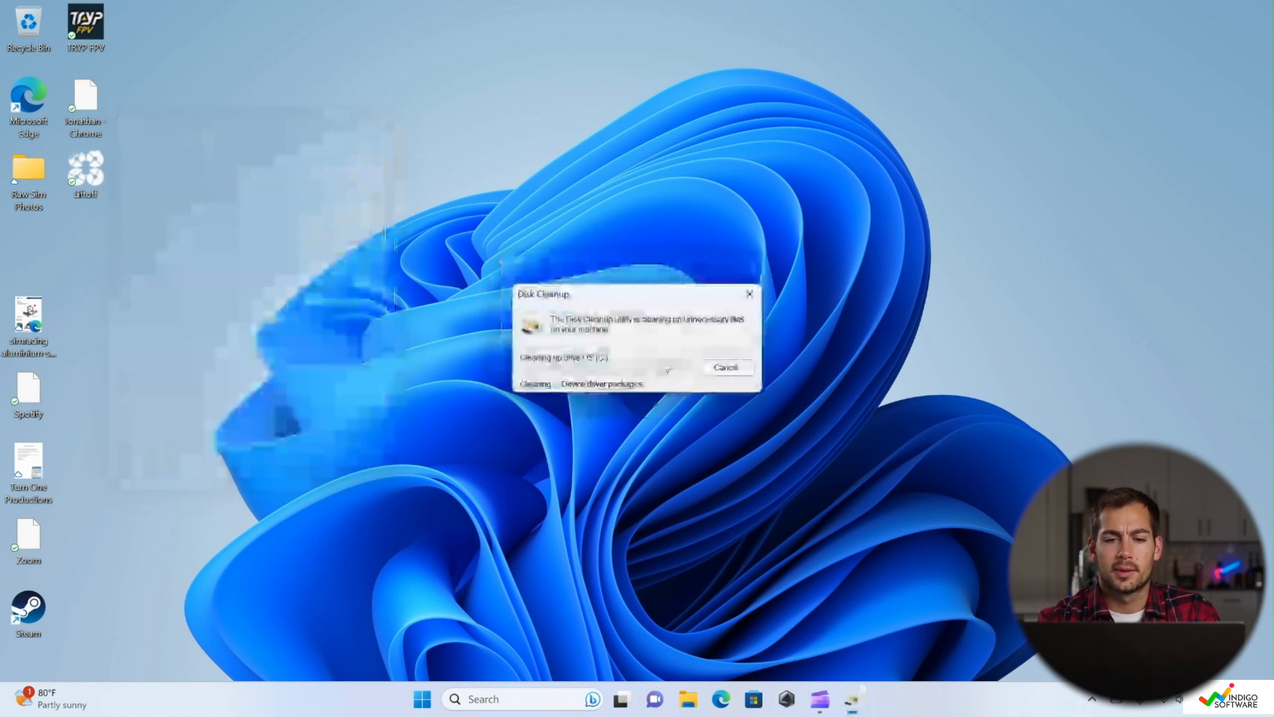
pyautogui.click(724, 367)
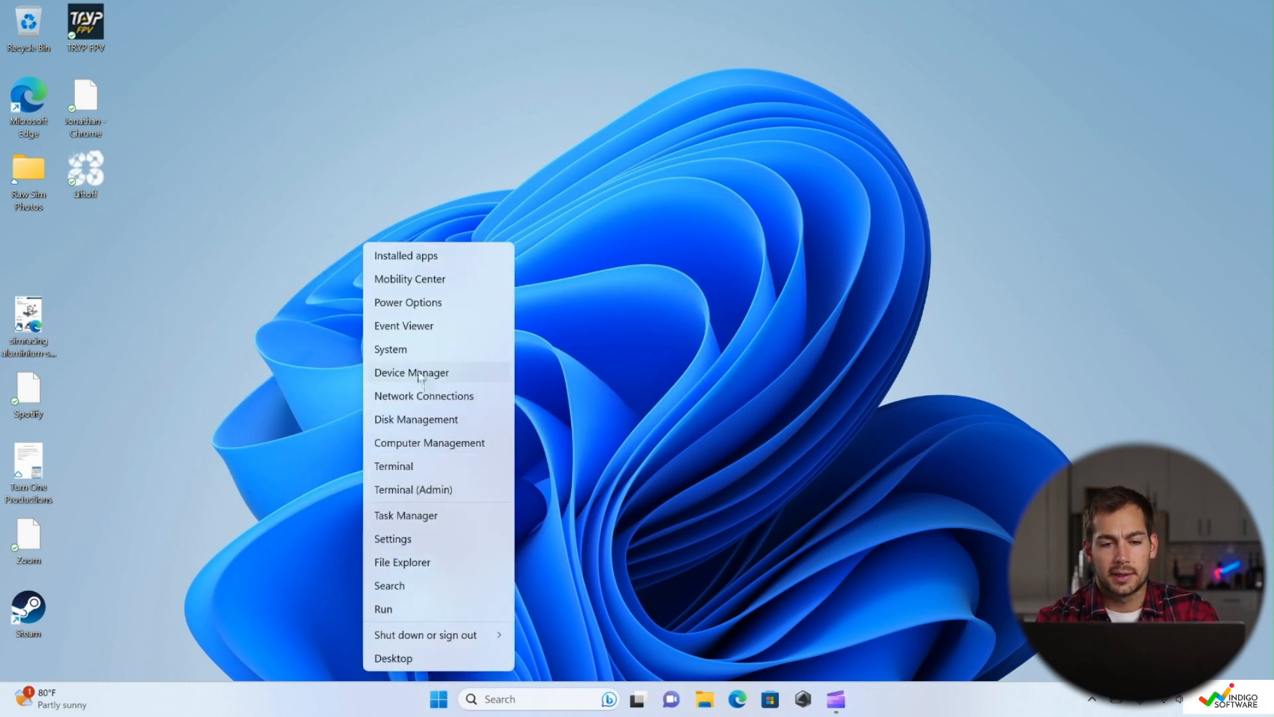
# Review Bluetooth, Disk drives and Display adapters in Device Manager, then close it.
pyautogui.click(411, 372)
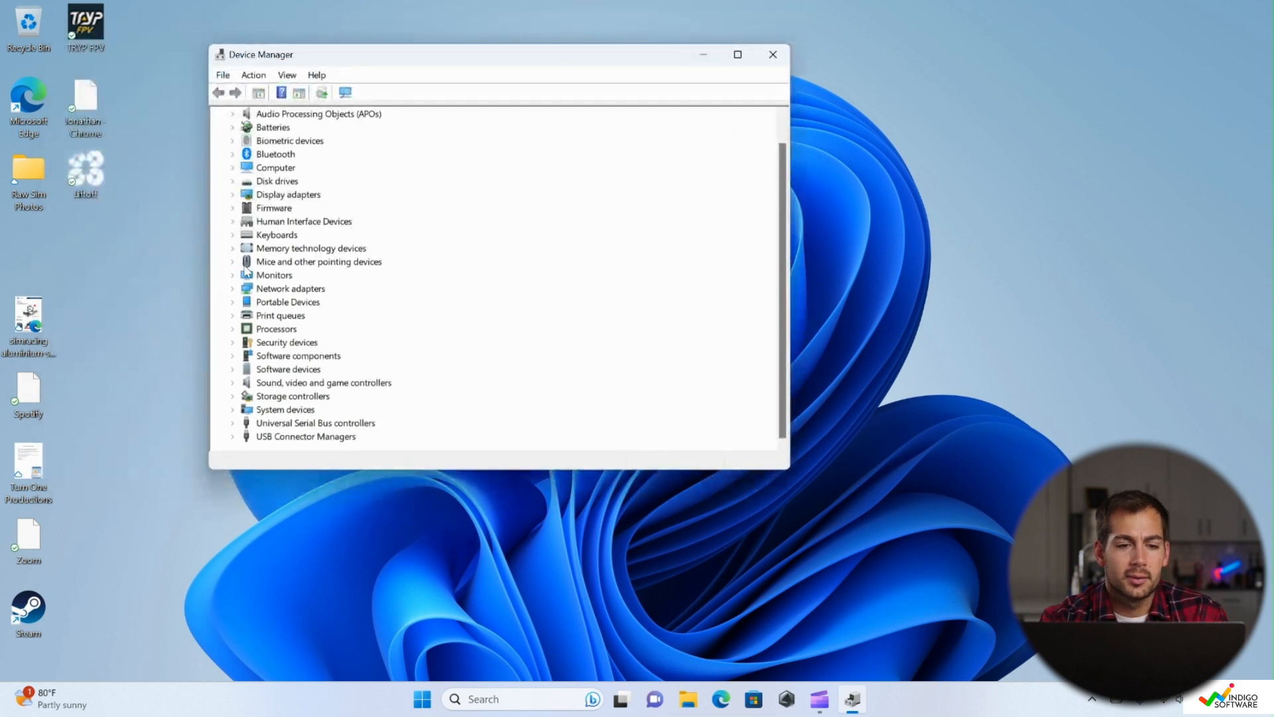
pyautogui.moveTo(305, 342)
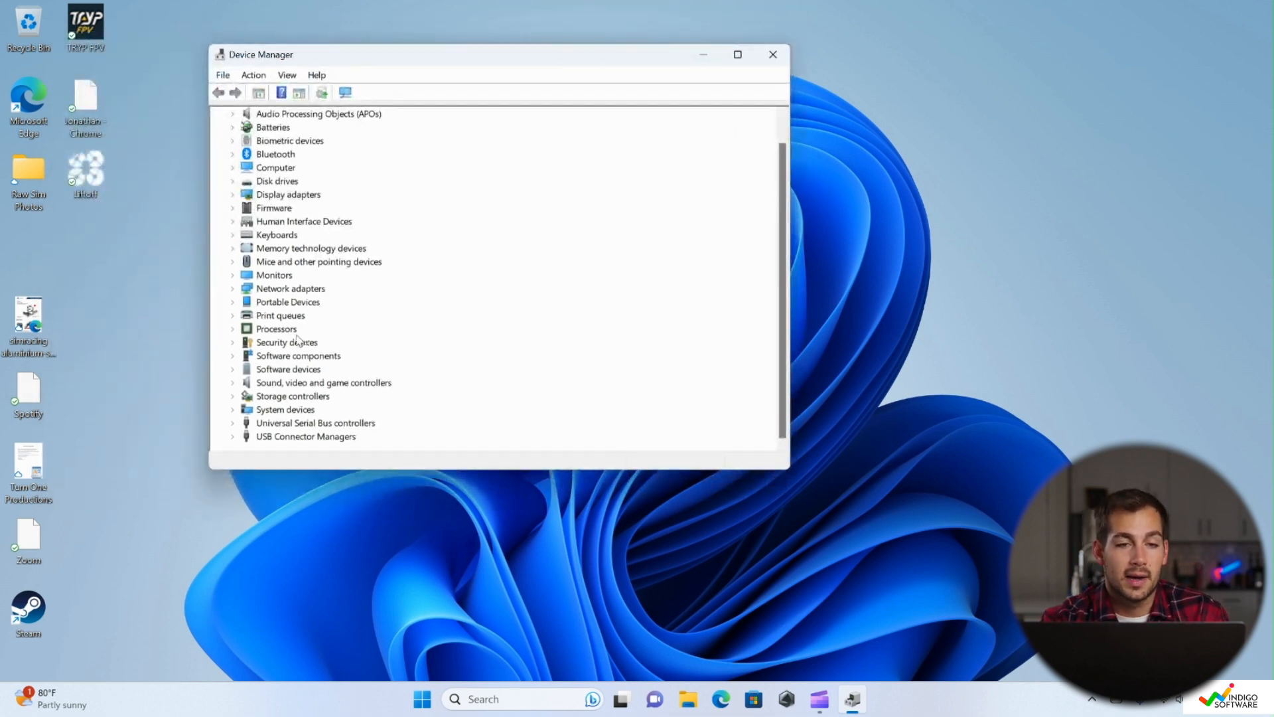
pyautogui.click(233, 154)
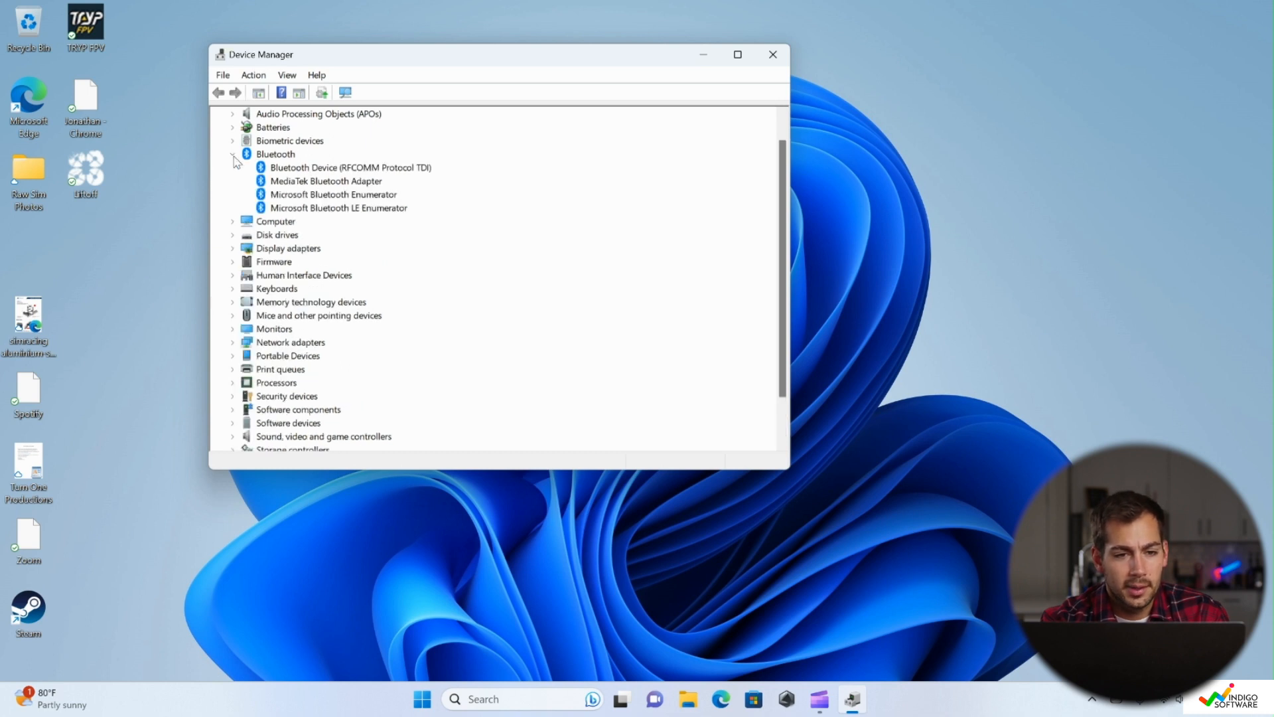
pyautogui.click(233, 221)
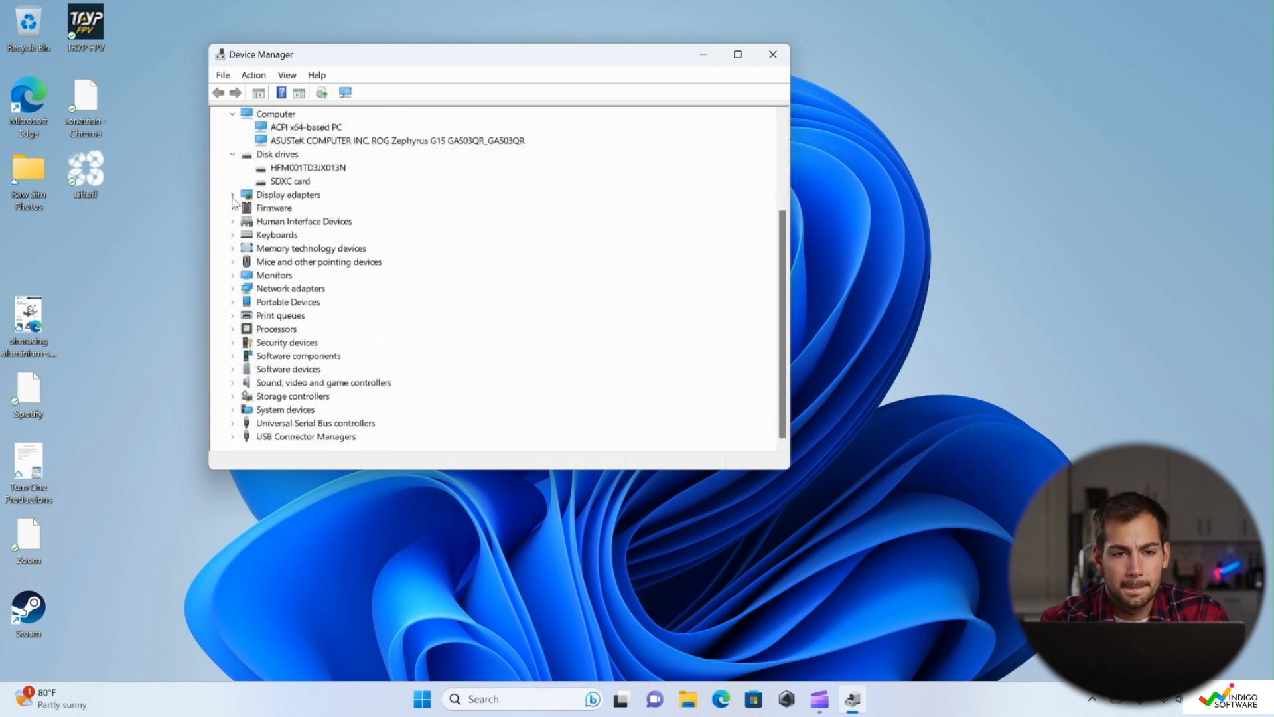
pyautogui.click(234, 194)
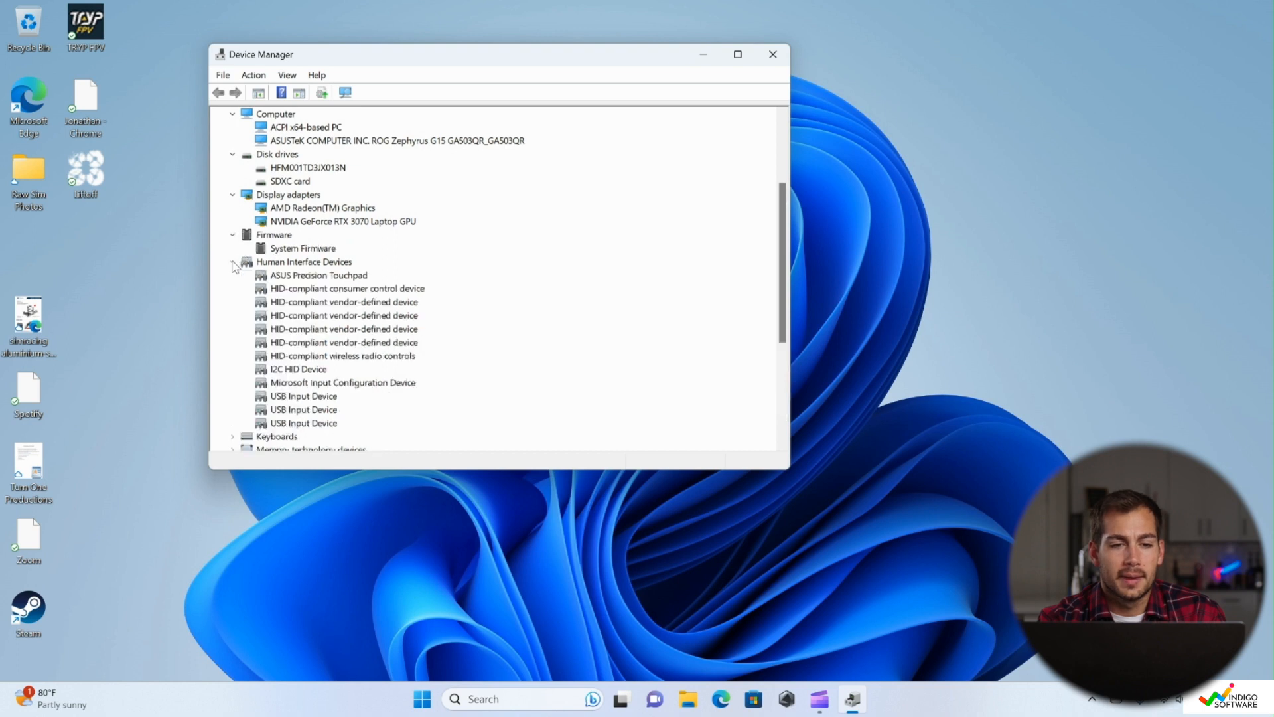
pyautogui.scroll(-3)
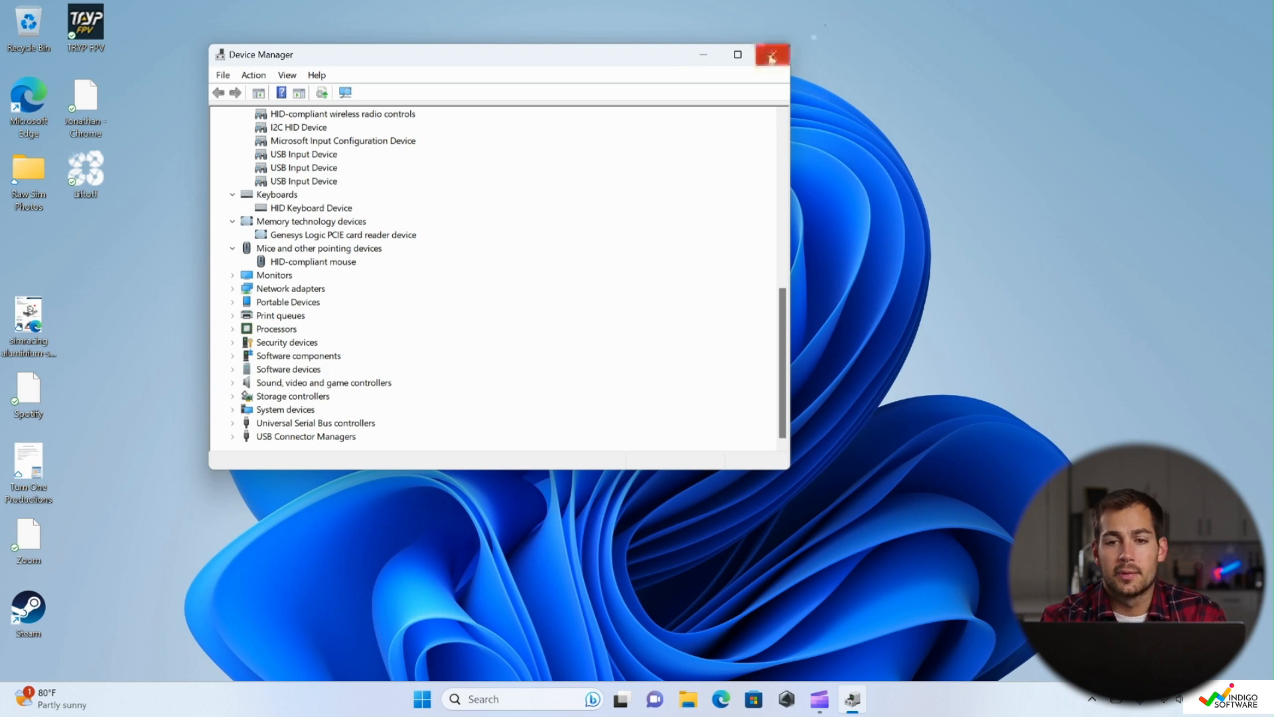
pyautogui.click(769, 54)
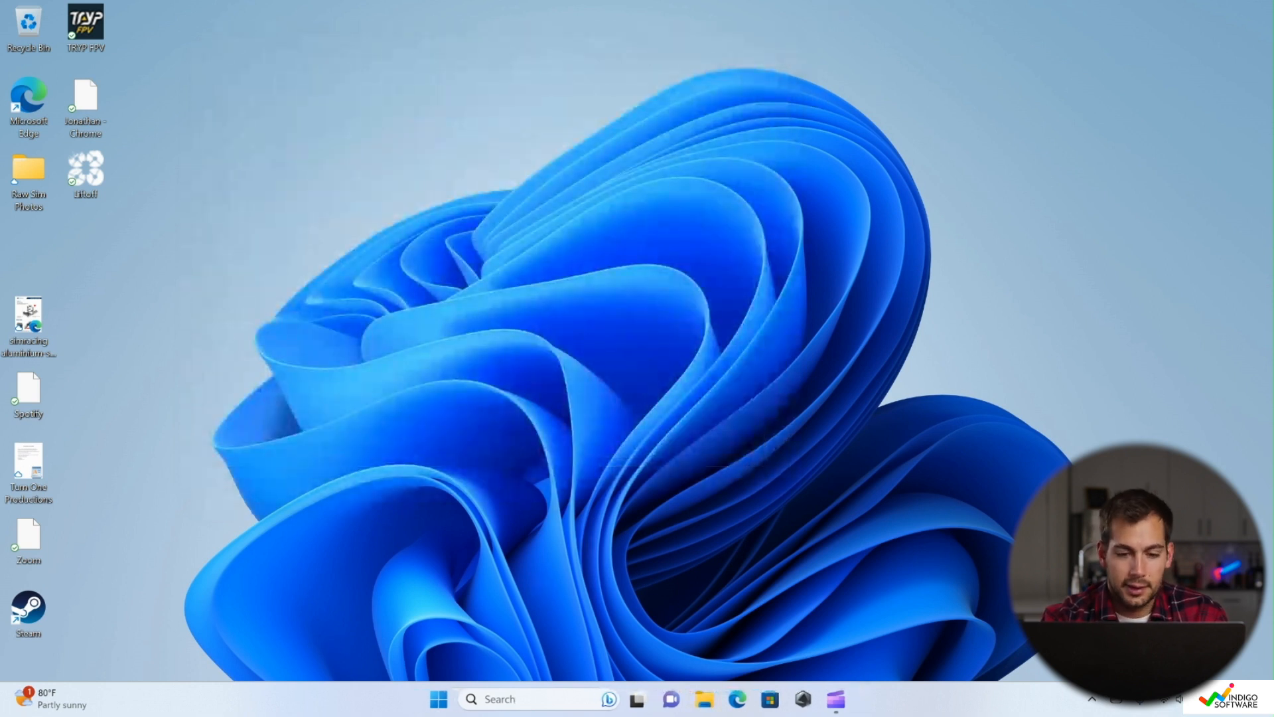
# Run Command Prompt as administrator from a taskbar search for 'cmd'.
pyautogui.click(501, 699)
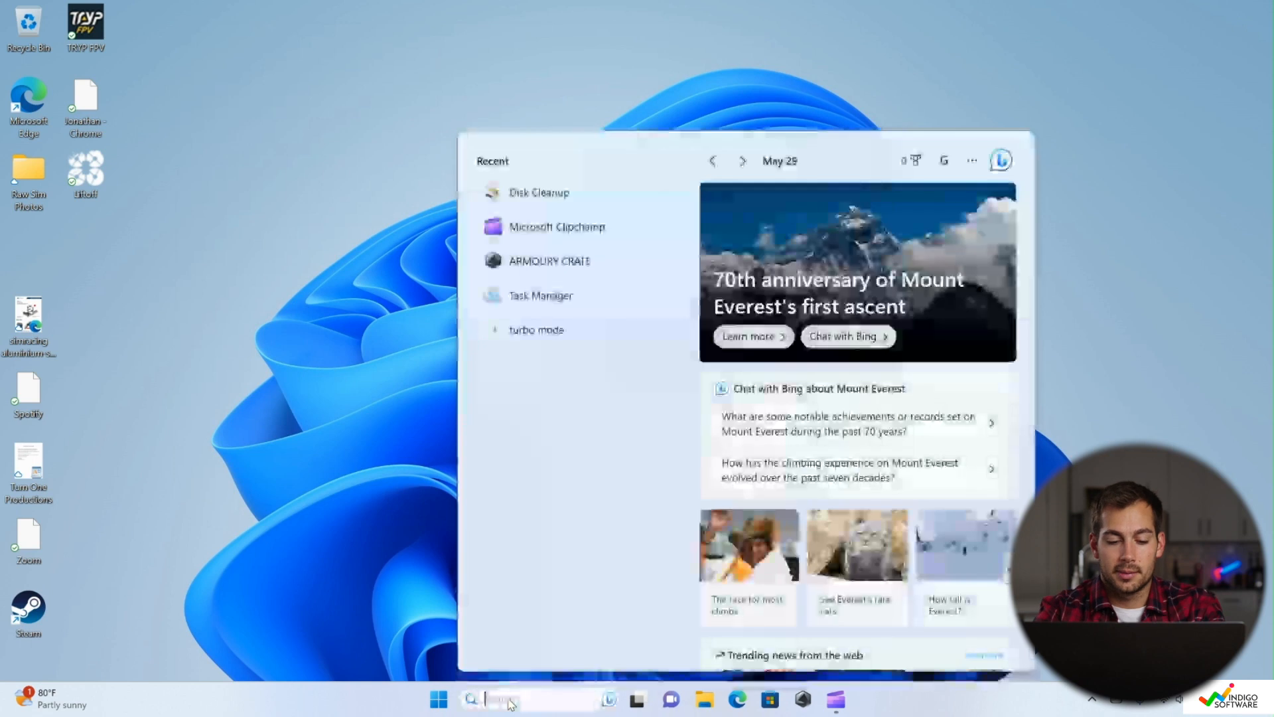
pyautogui.write('cmd')
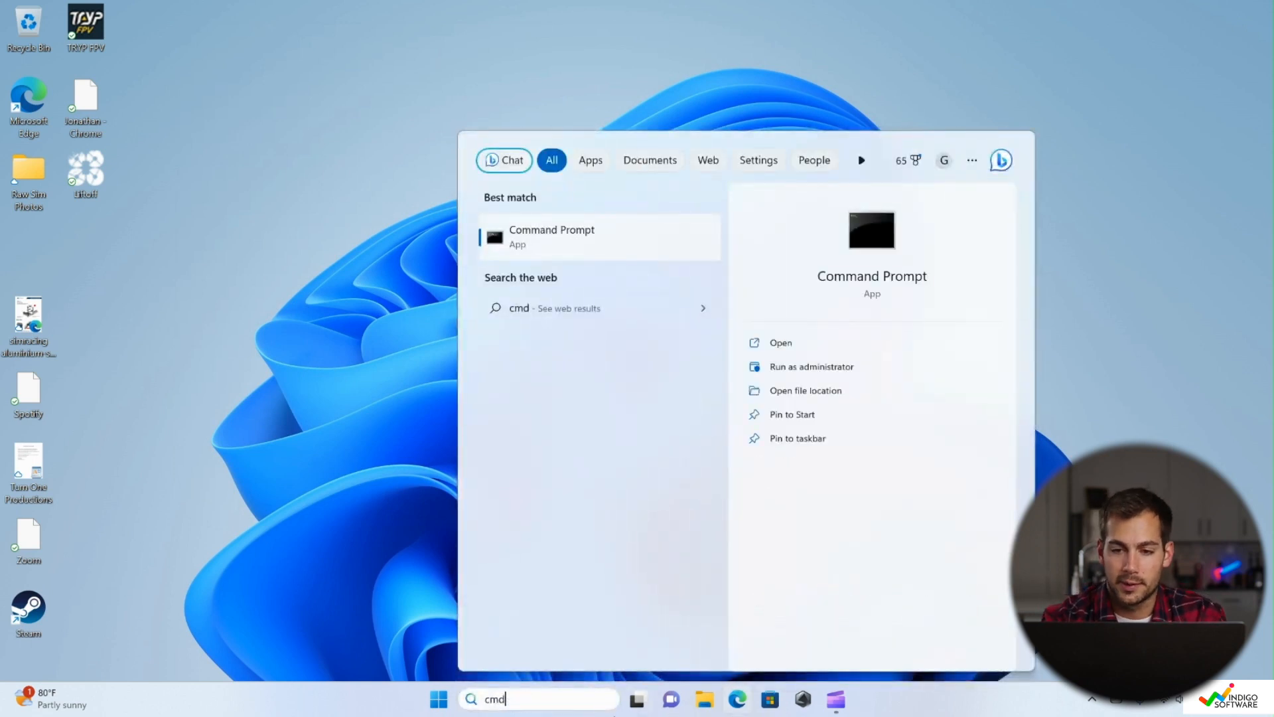
pyautogui.click(810, 367)
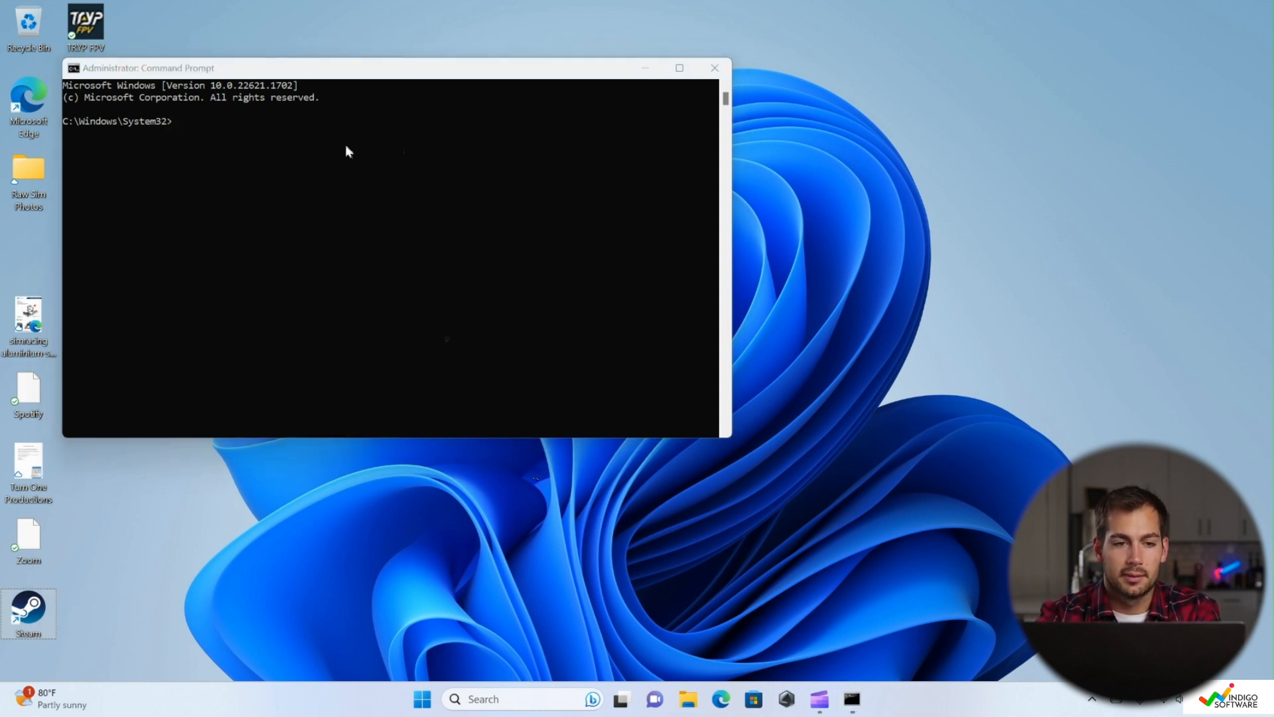
# Run SFC /scannow, which finds and repairs corrupt system files.
pyautogui.write('SF')
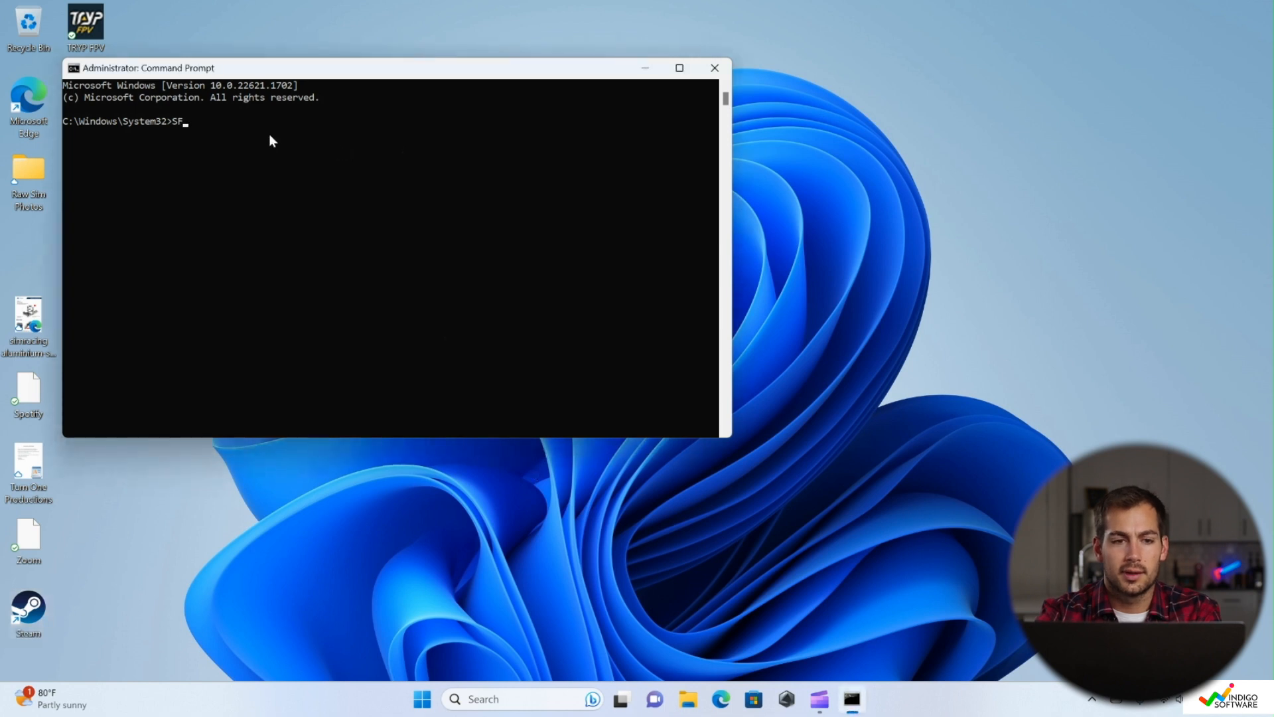
pyautogui.write('C /')
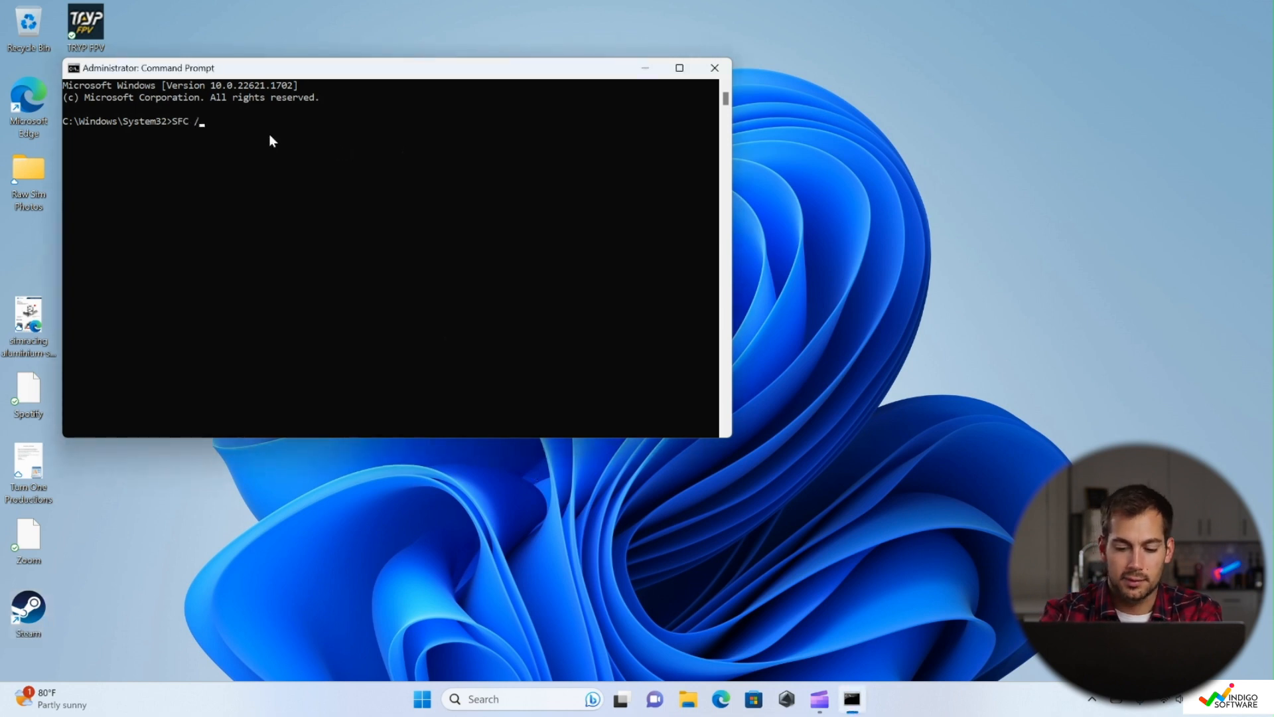
pyautogui.write('s')
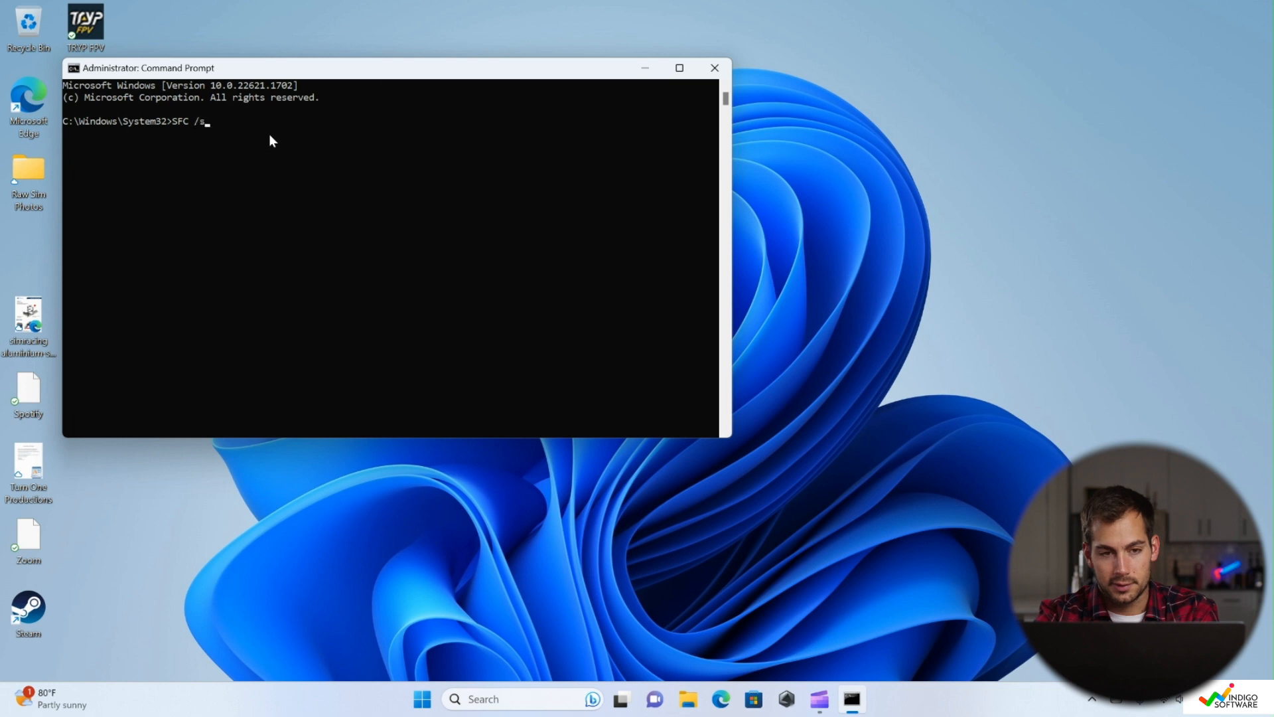
pyautogui.press('Return')
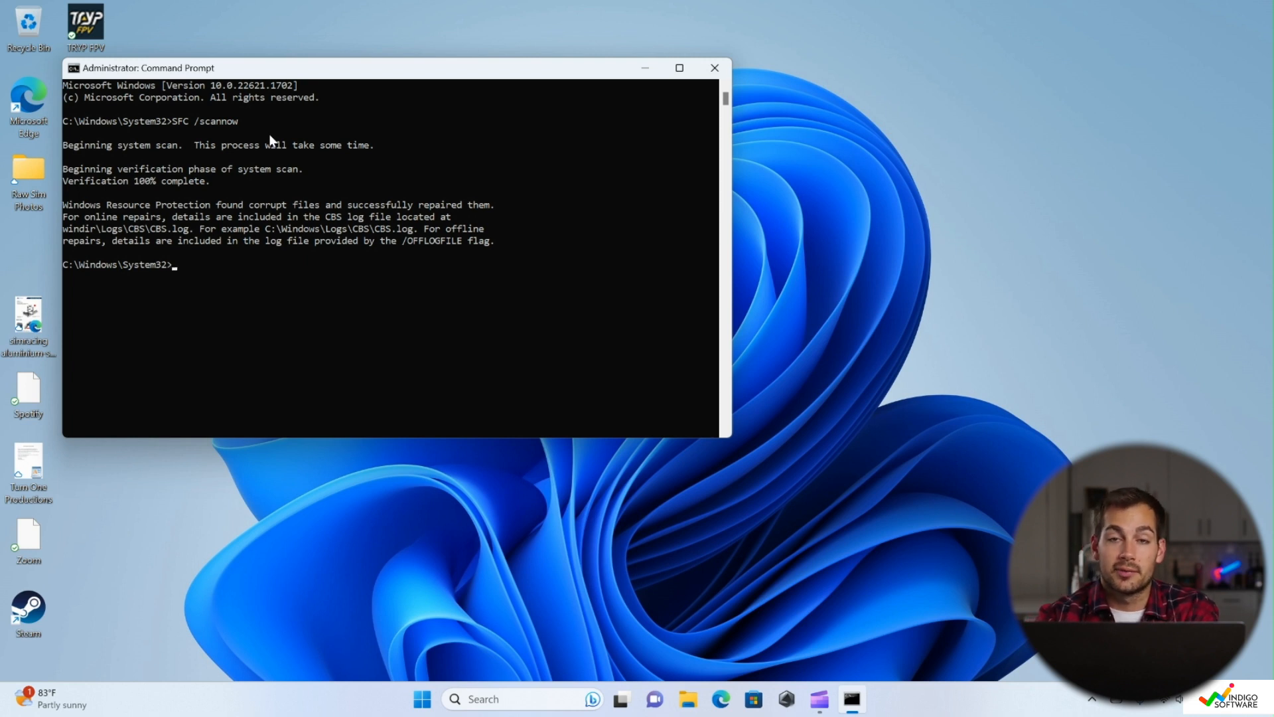
# Run dism /Online /Cleanup-Image /CheckHealth to check the component store.
pyautogui.write('dism /Online /Cleanup-Image /CheckHealth')
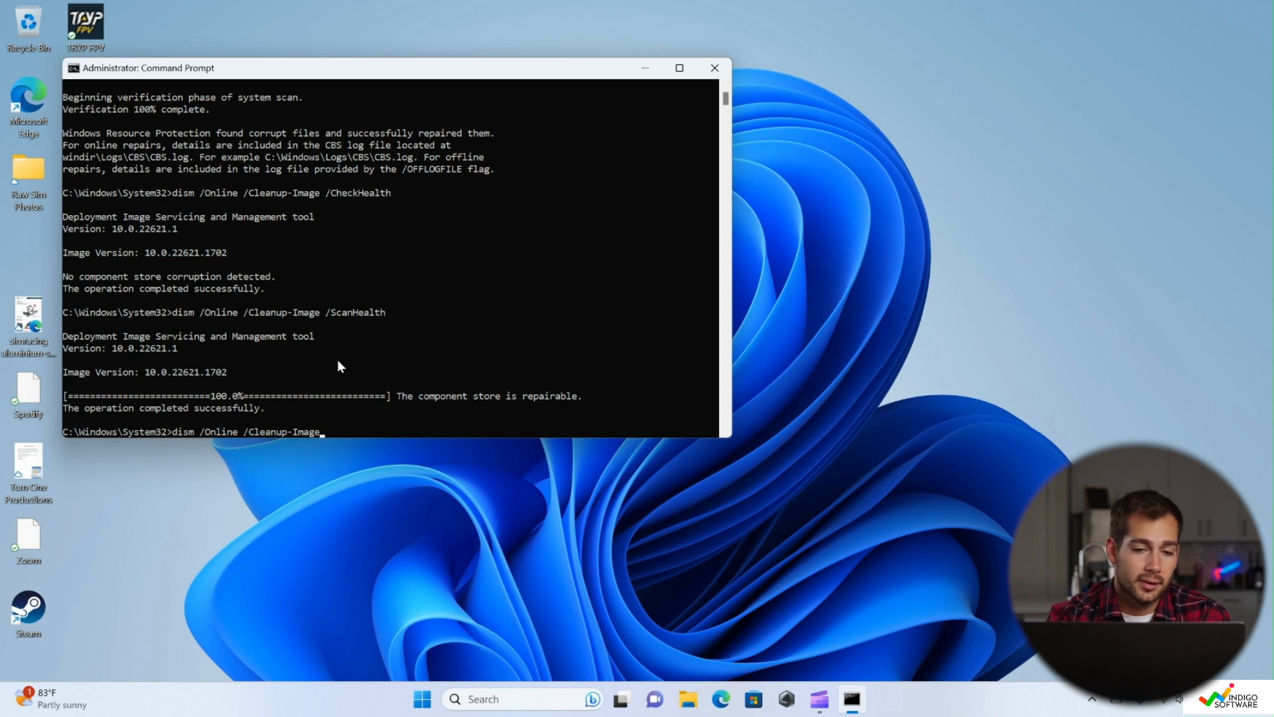
pyautogui.write('/')
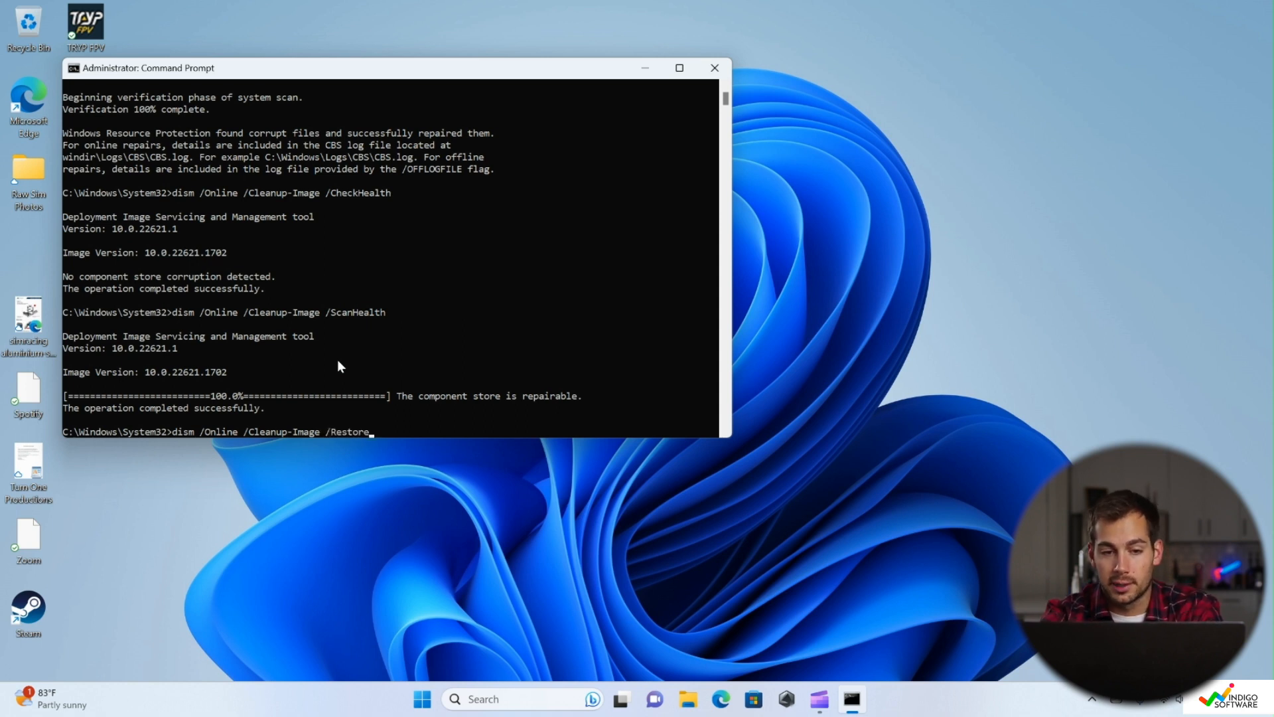
pyautogui.press('Return')
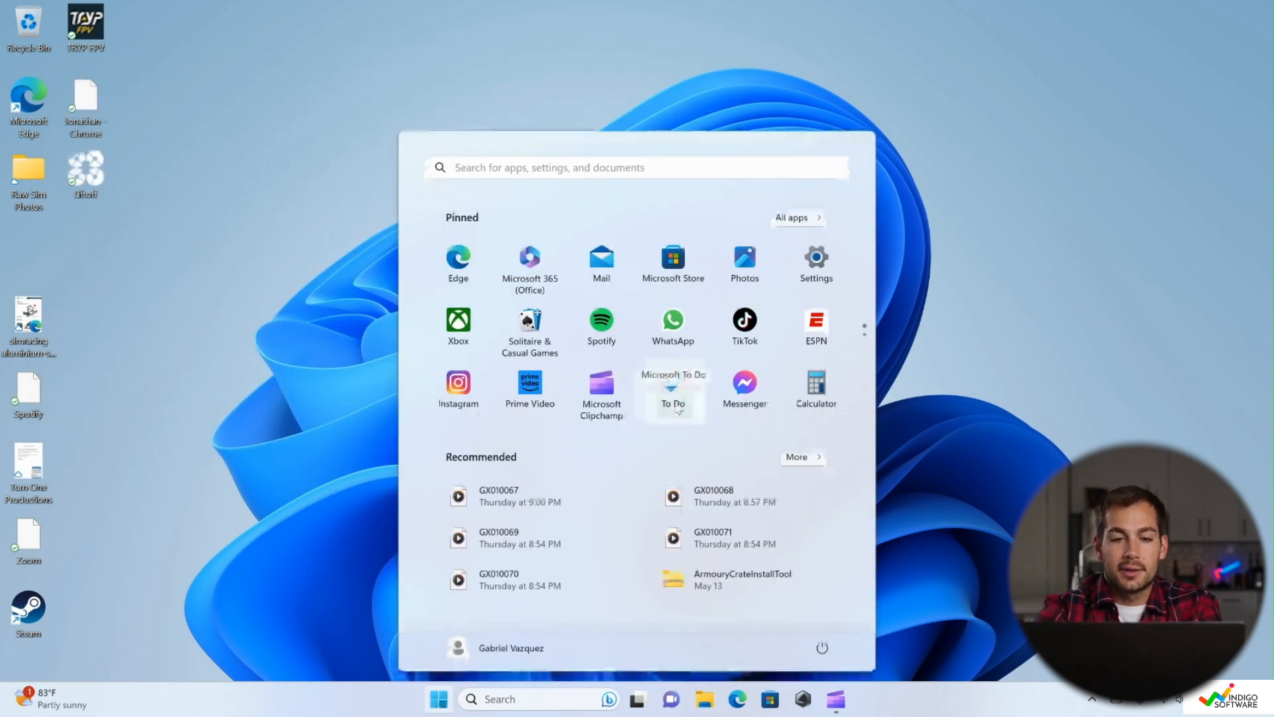
# Start a fresh administrator Command Prompt from a 'cmd' search.
pyautogui.write('cmd')
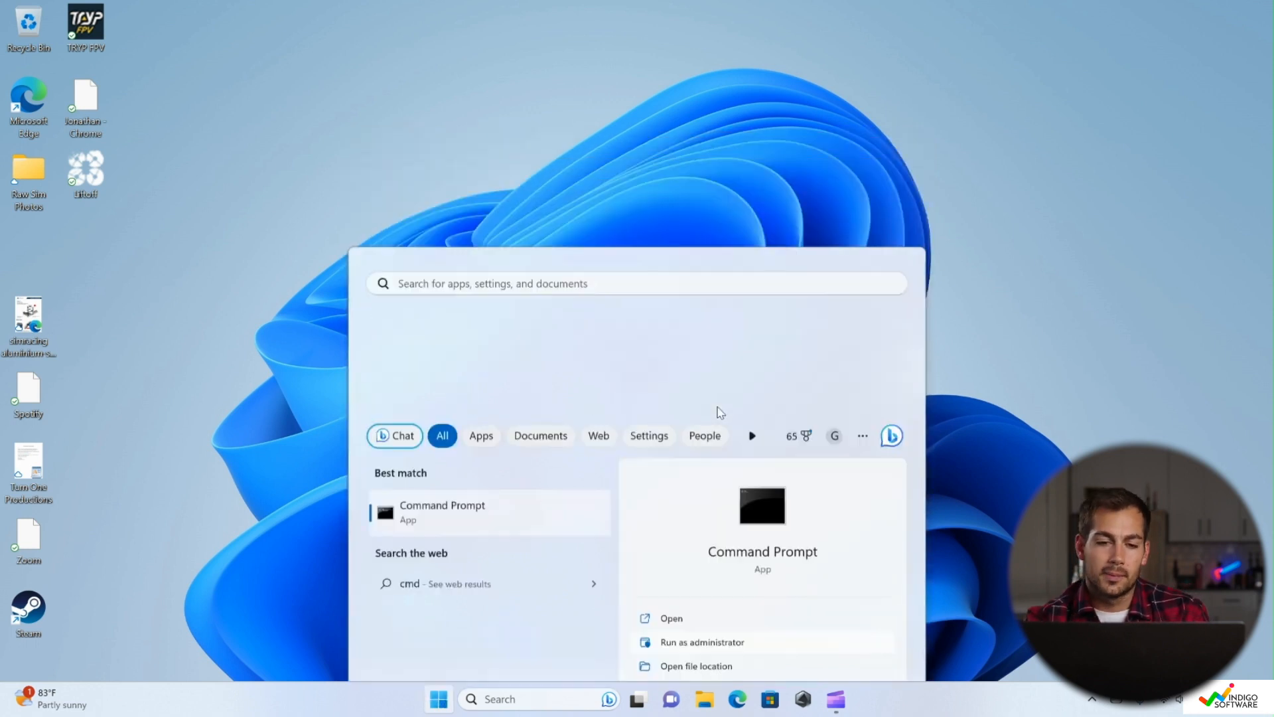
pyautogui.click(701, 641)
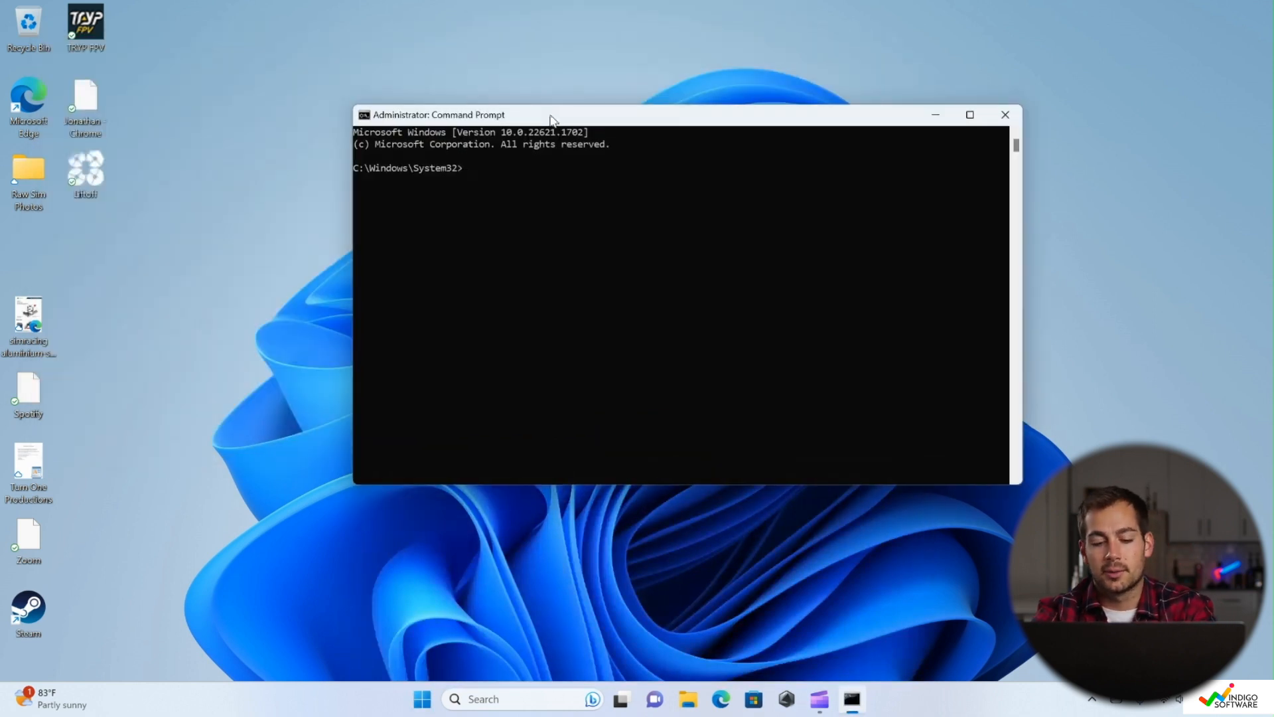
# Run chkdsk /r and answer Y to schedule the check at the next restart.
pyautogui.write('chk')
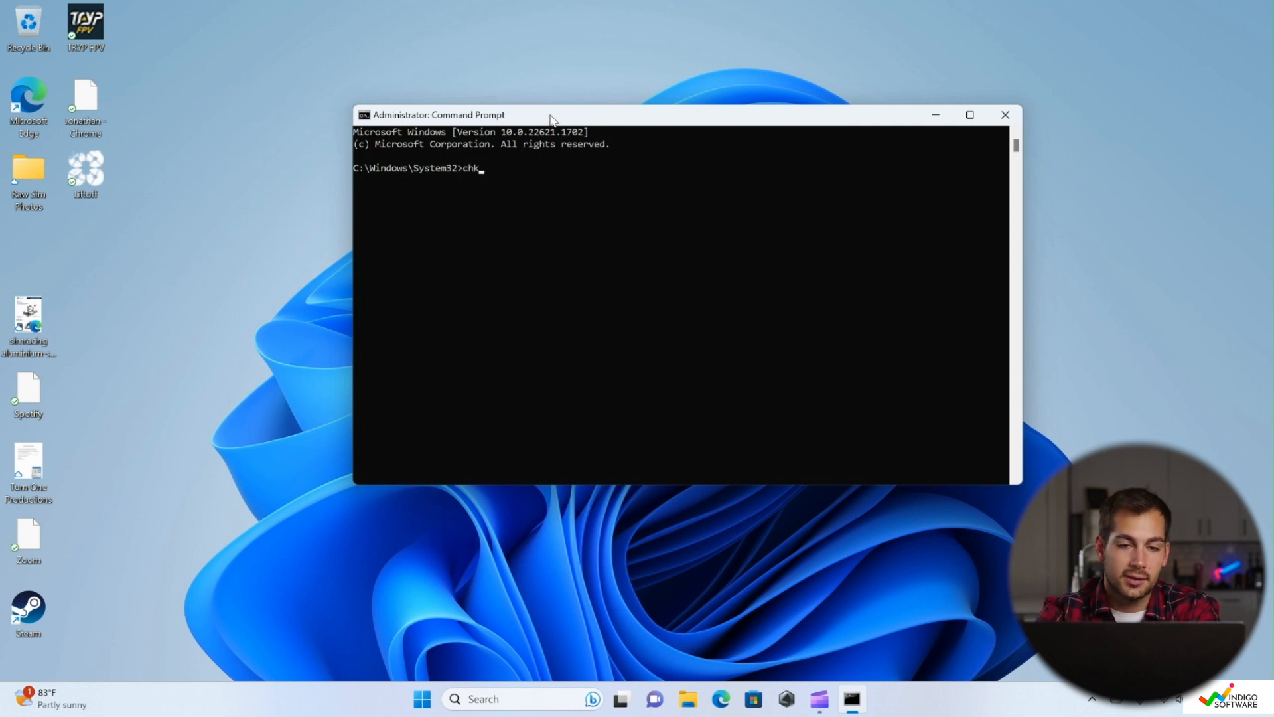
pyautogui.write('dsk')
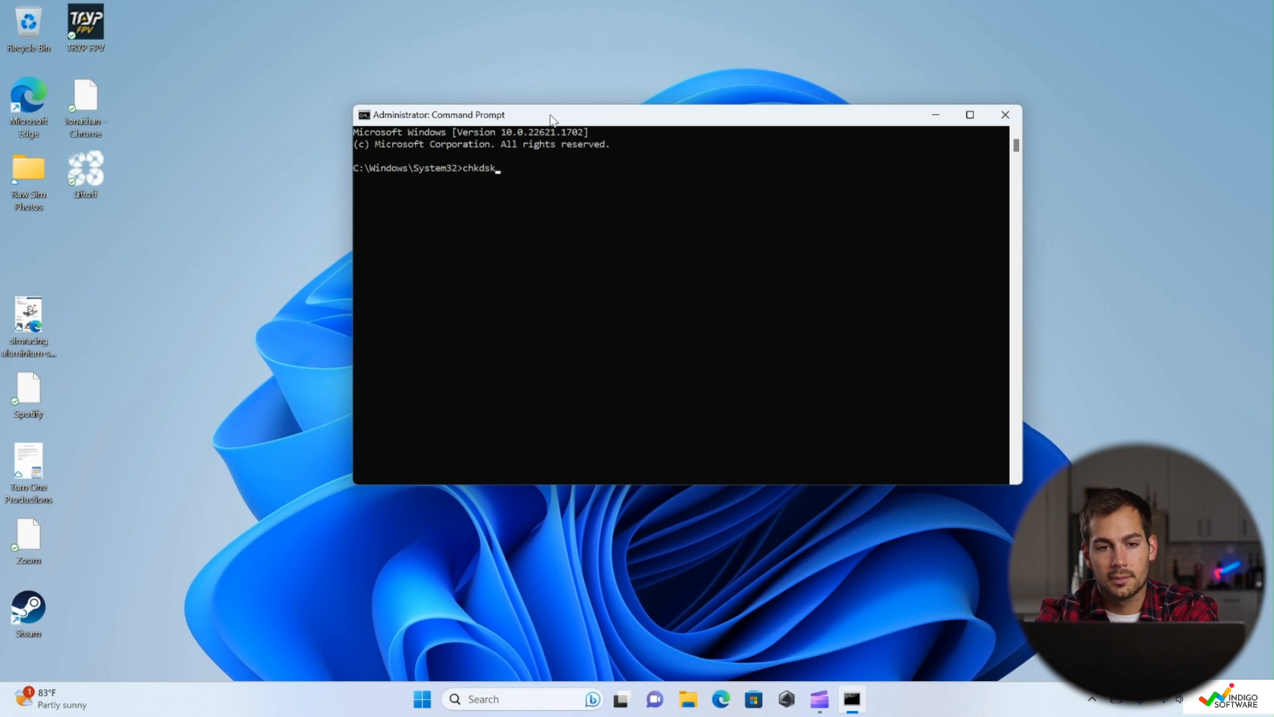
pyautogui.write('/')
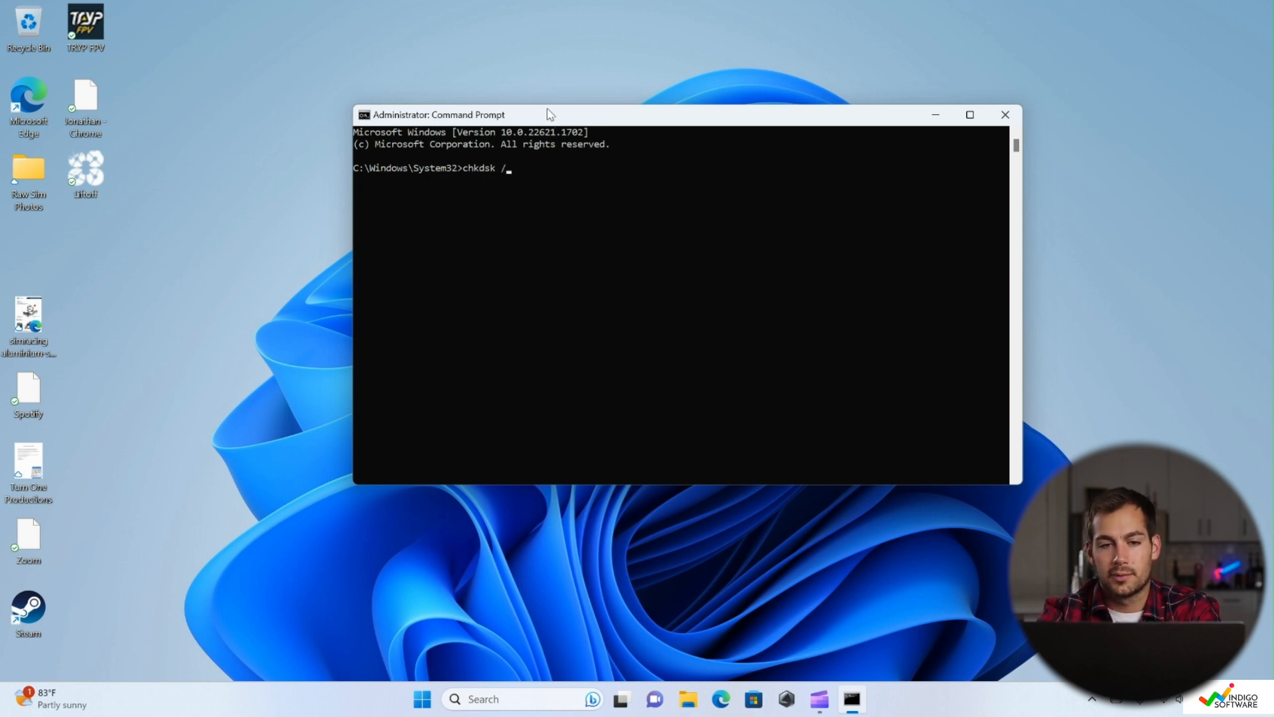
pyautogui.write('r')
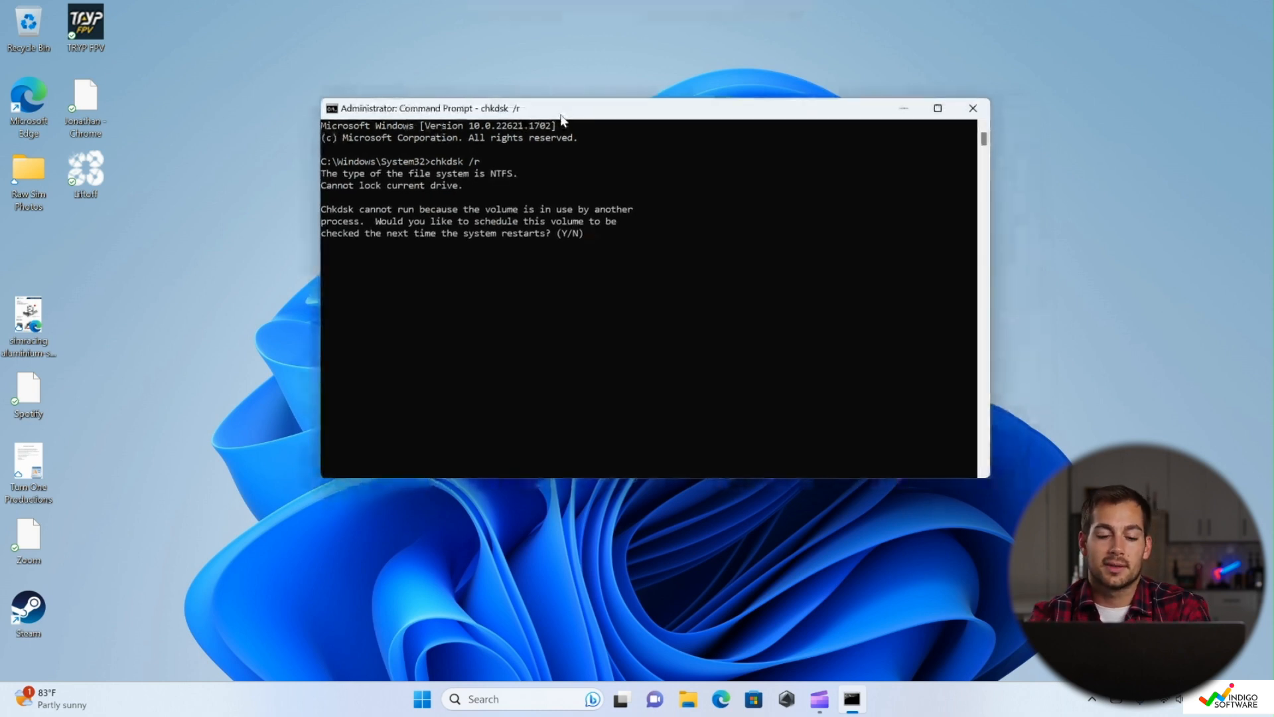
pyautogui.write('Y')
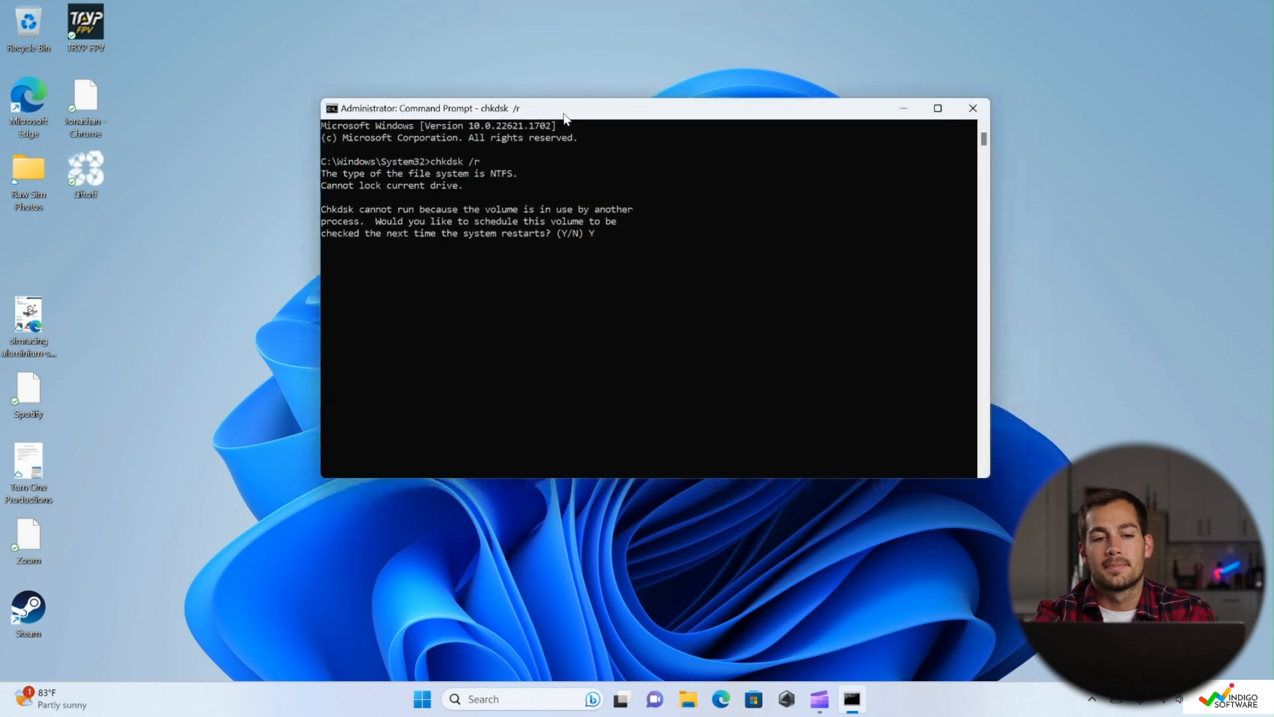